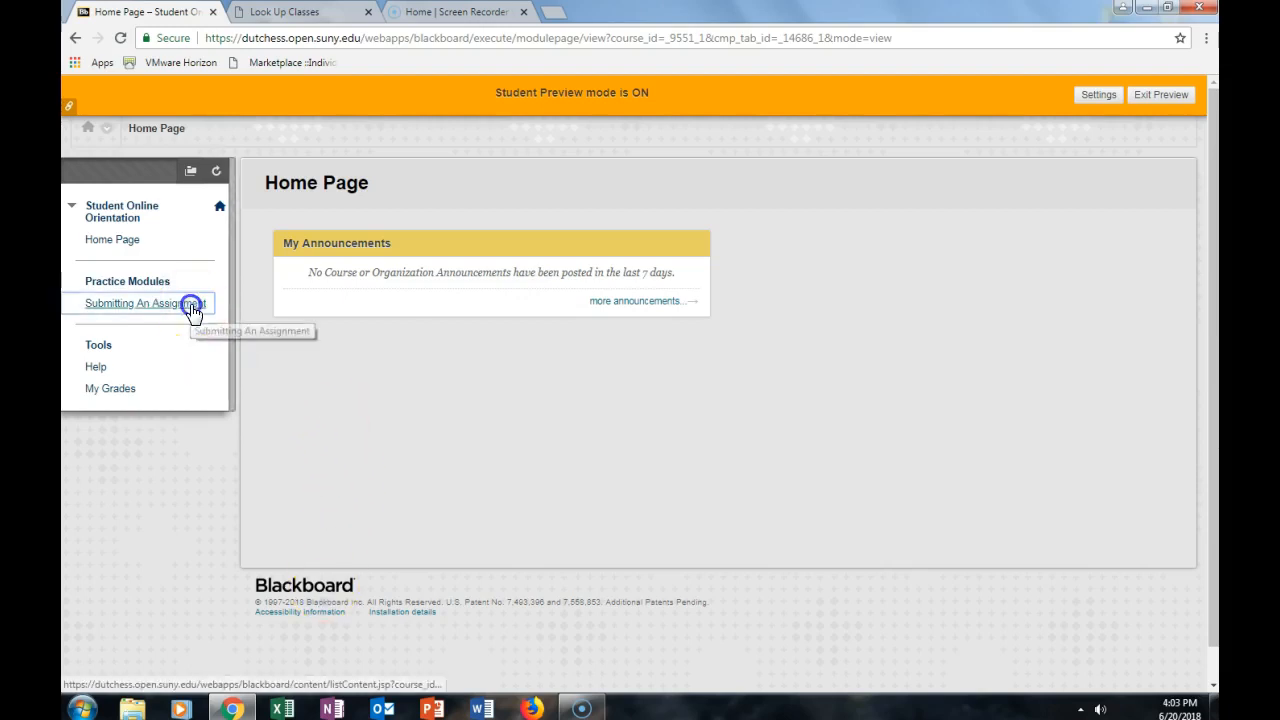
- Open the Submitting An Assignment module under Practice Modules
{"action": "left_click", "coordinate": [145, 303]}
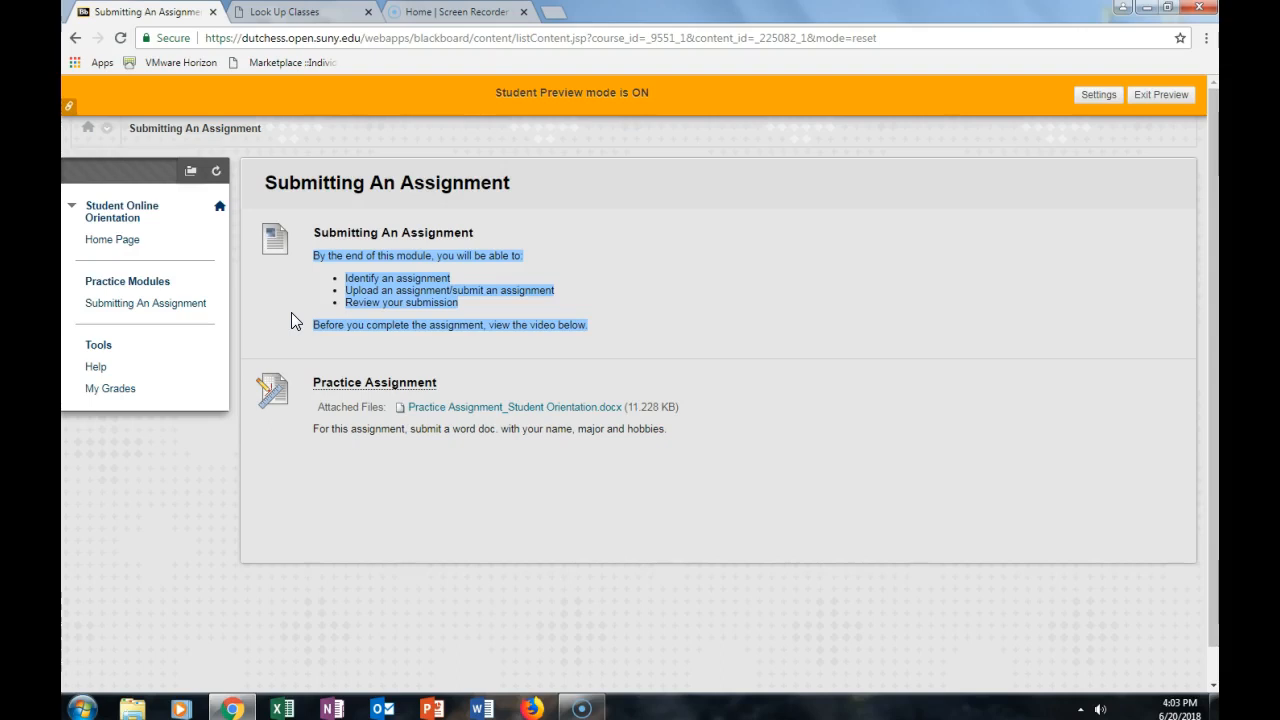
{"action": "mouse_move", "coordinate": [447, 315]}
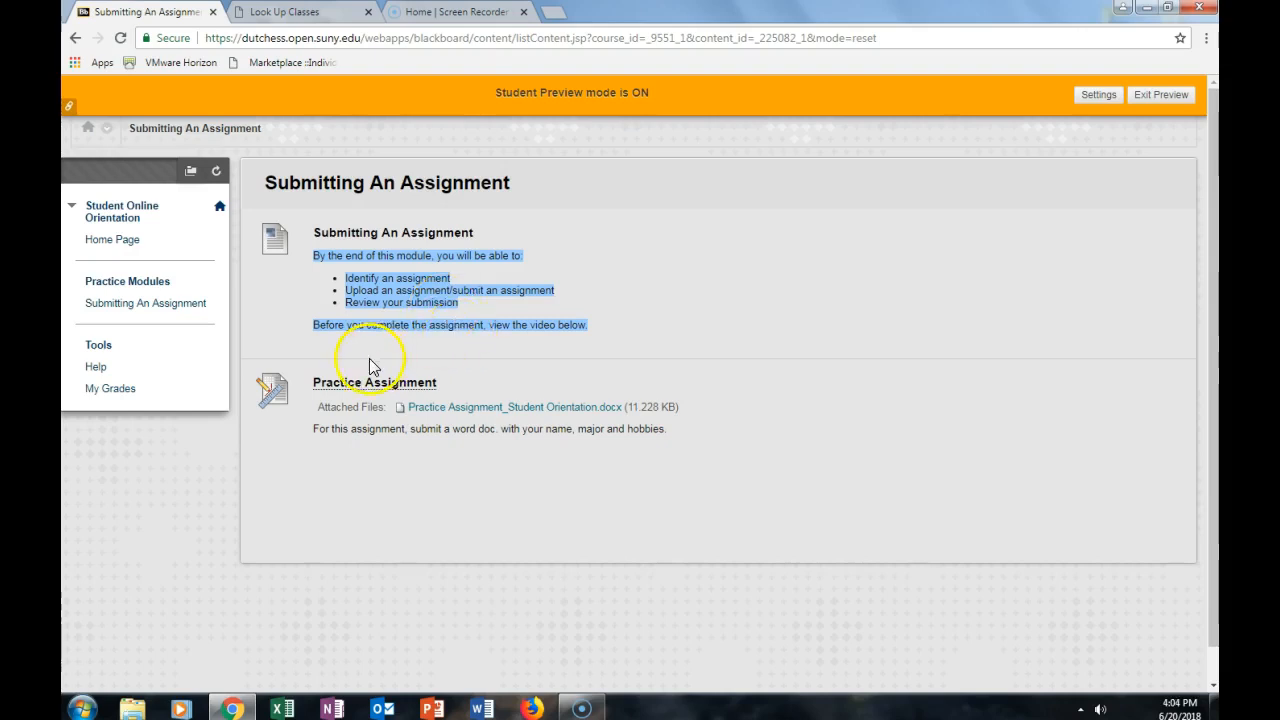
{"action": "mouse_move", "coordinate": [315, 400]}
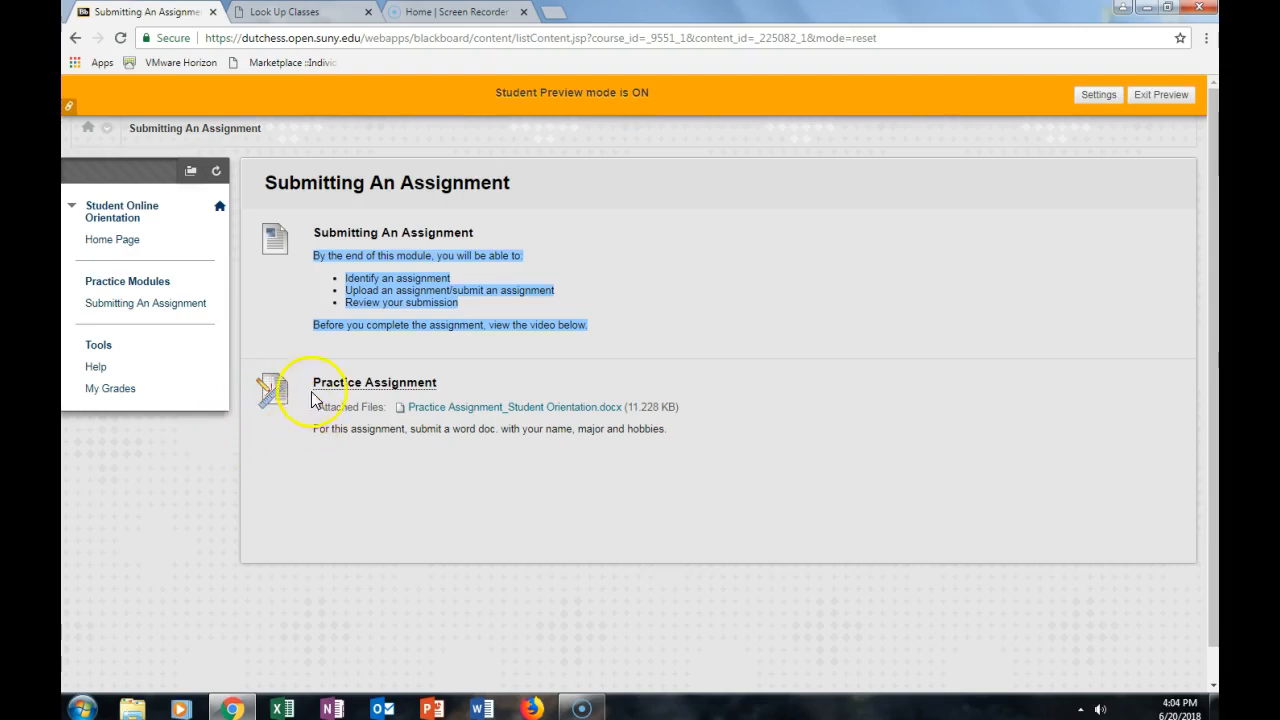
{"action": "mouse_move", "coordinate": [304, 367]}
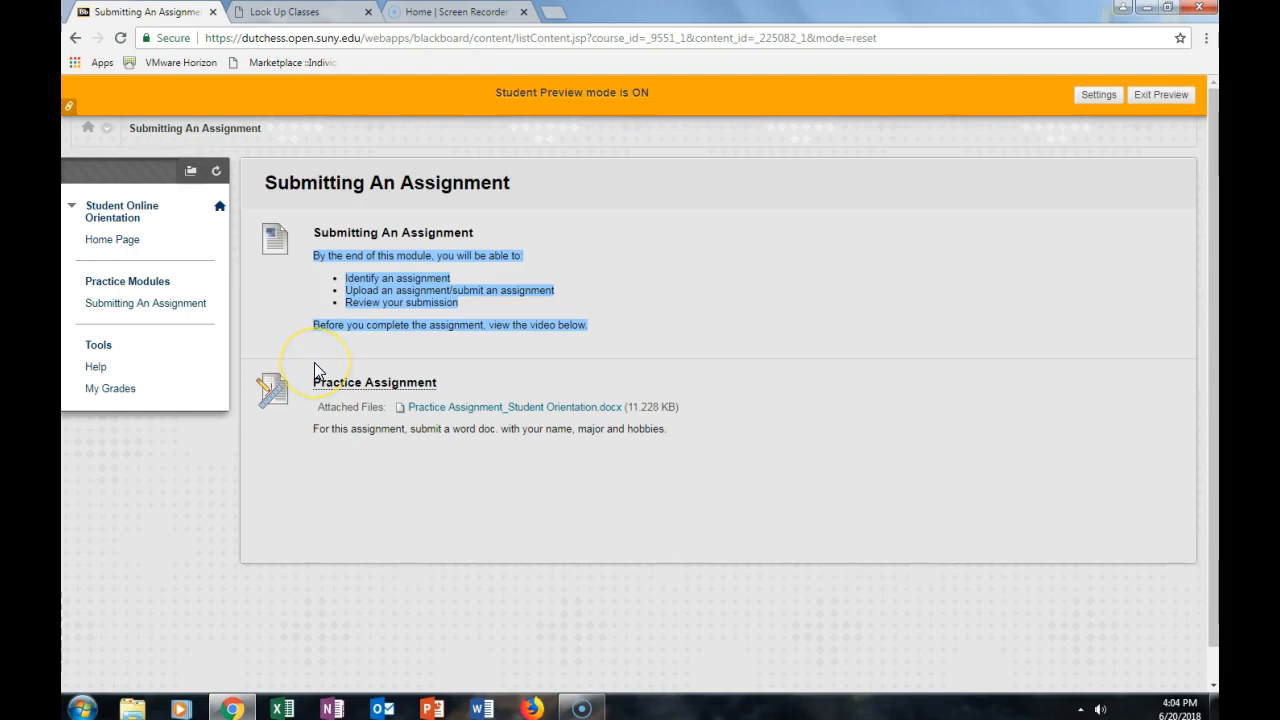
{"action": "mouse_move", "coordinate": [318, 370]}
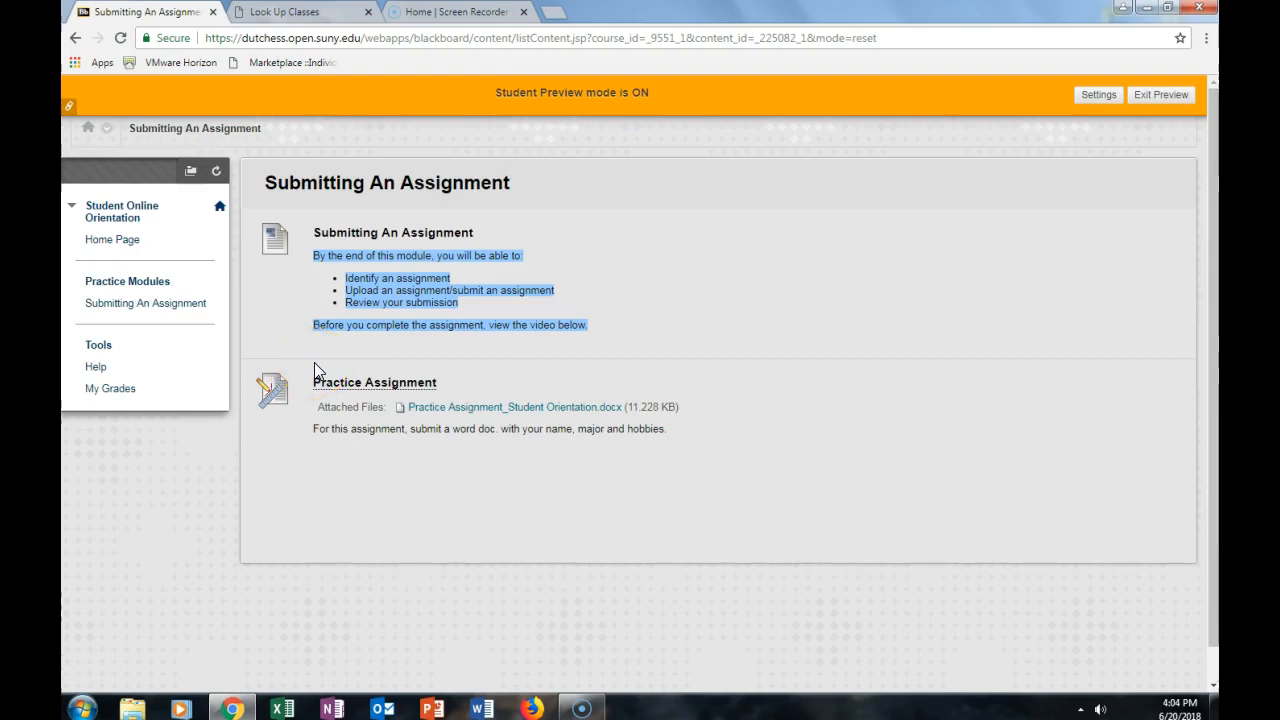
{"action": "mouse_move", "coordinate": [320, 485]}
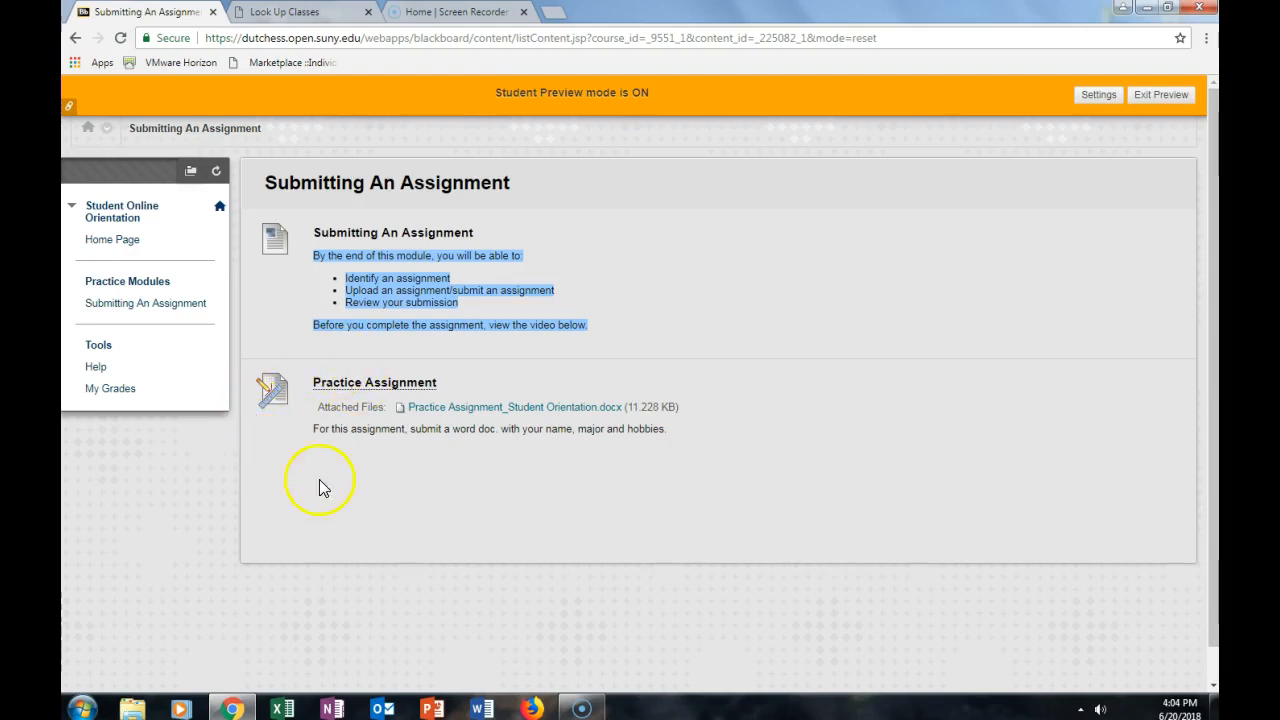
{"action": "mouse_move", "coordinate": [307, 454]}
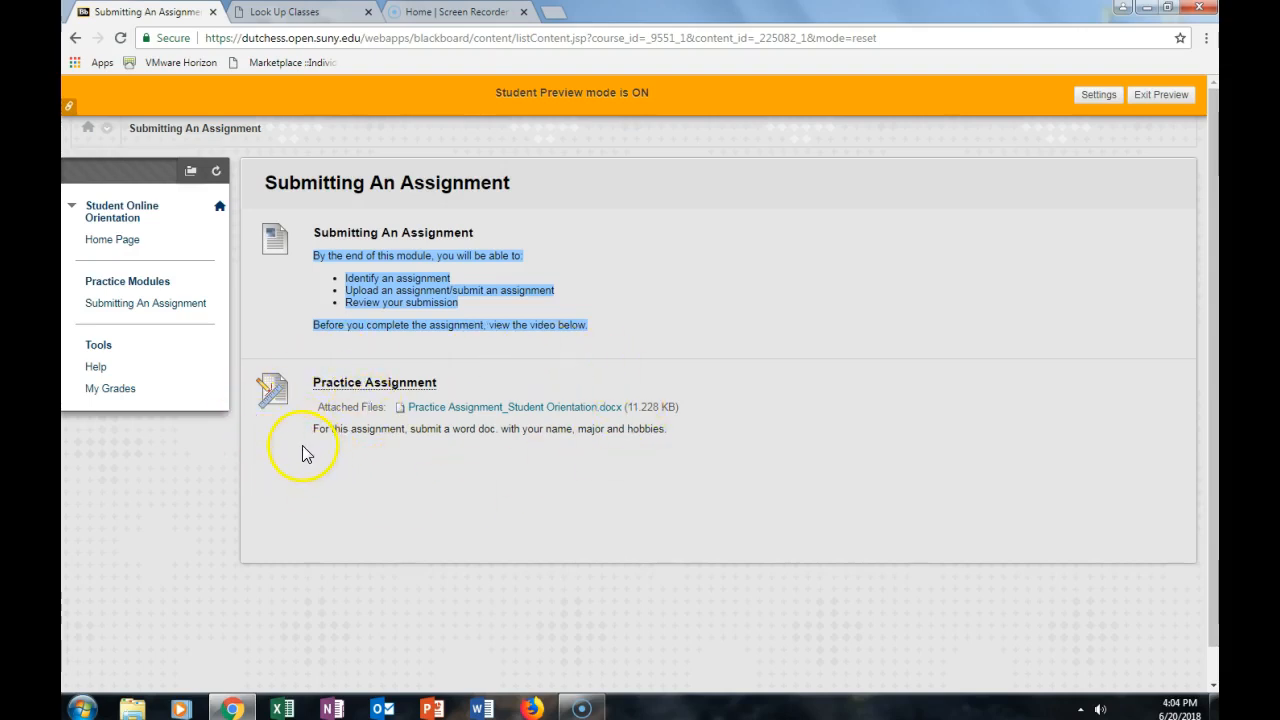
{"action": "mouse_move", "coordinate": [390, 468]}
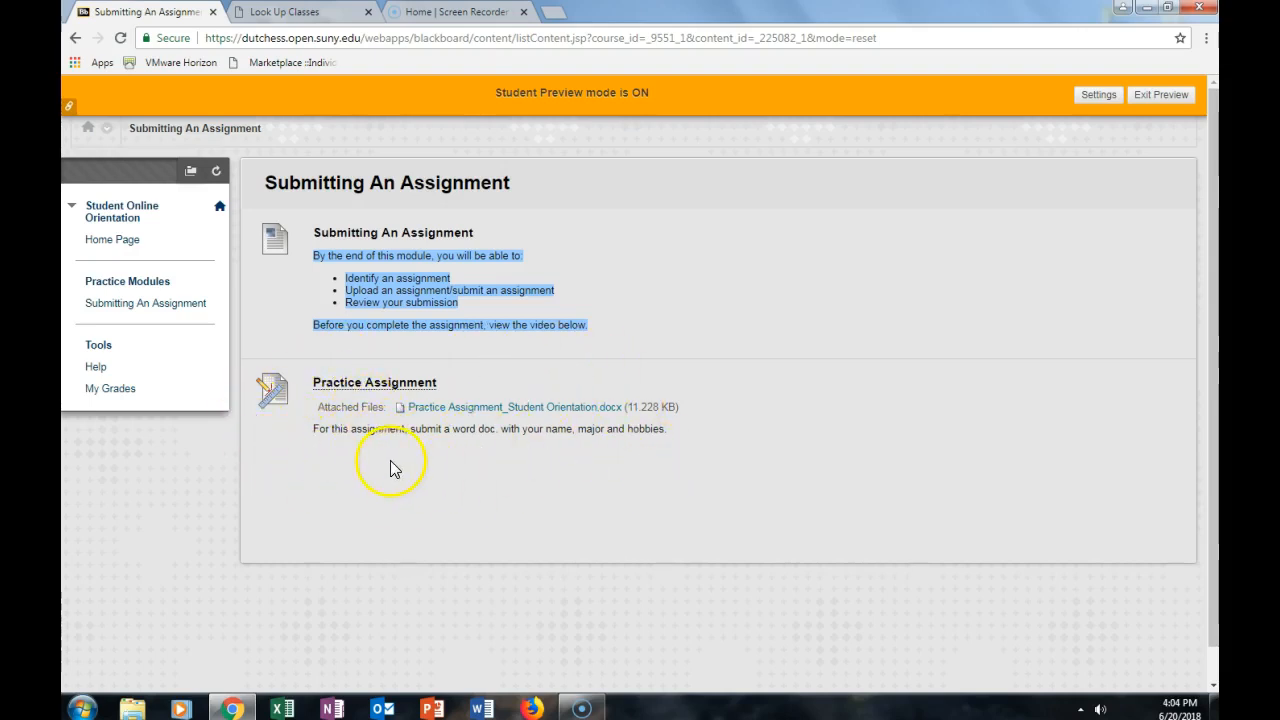
{"action": "mouse_move", "coordinate": [518, 456]}
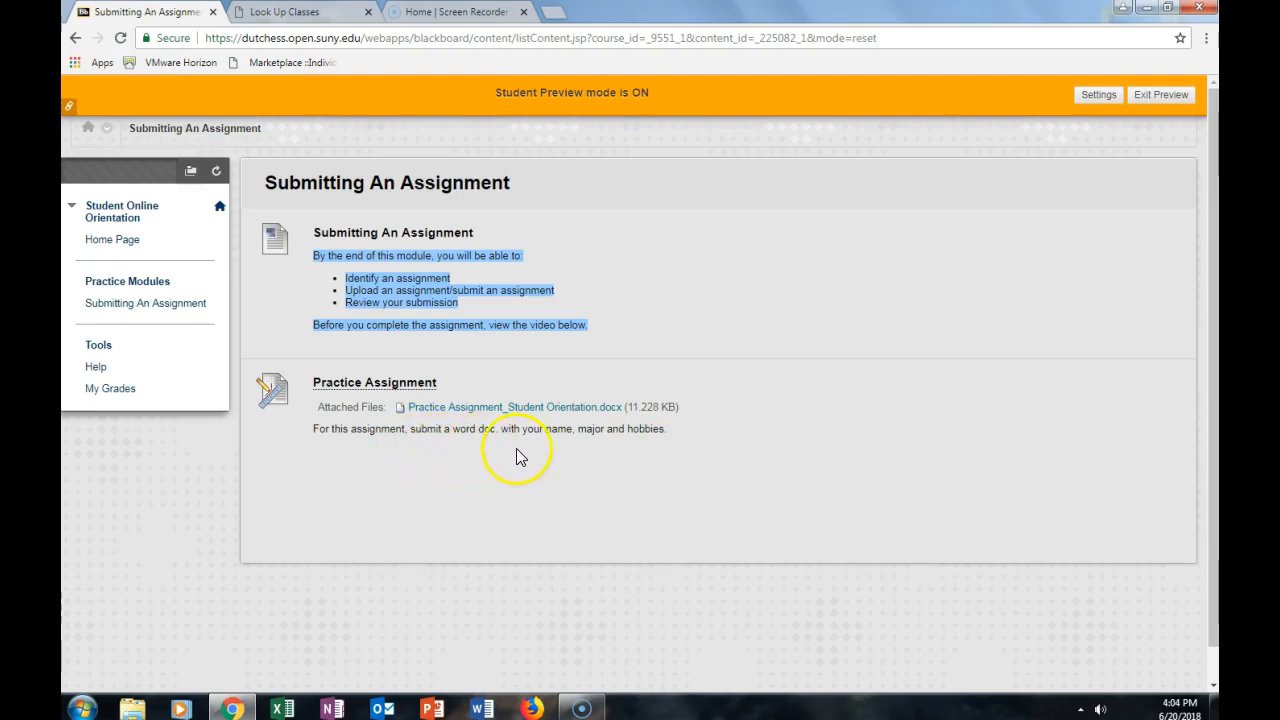
{"action": "mouse_move", "coordinate": [655, 448]}
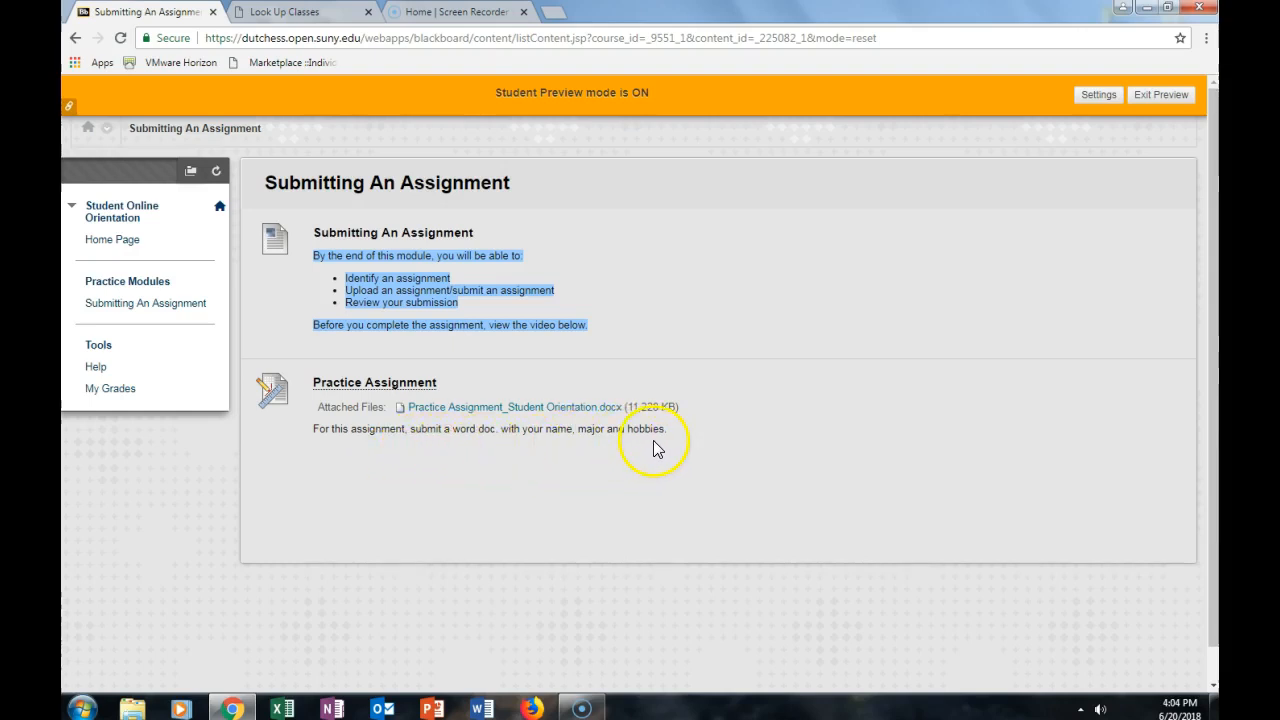
{"action": "mouse_move", "coordinate": [390, 418]}
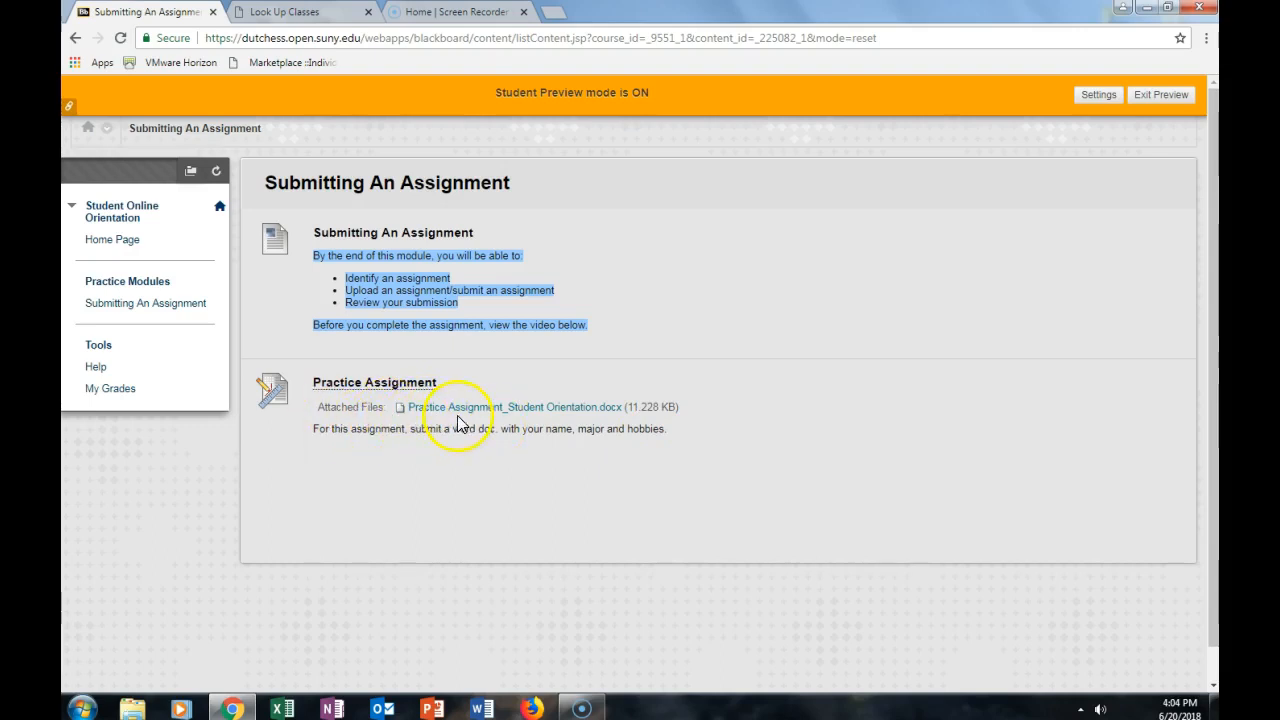
{"action": "mouse_move", "coordinate": [458, 413]}
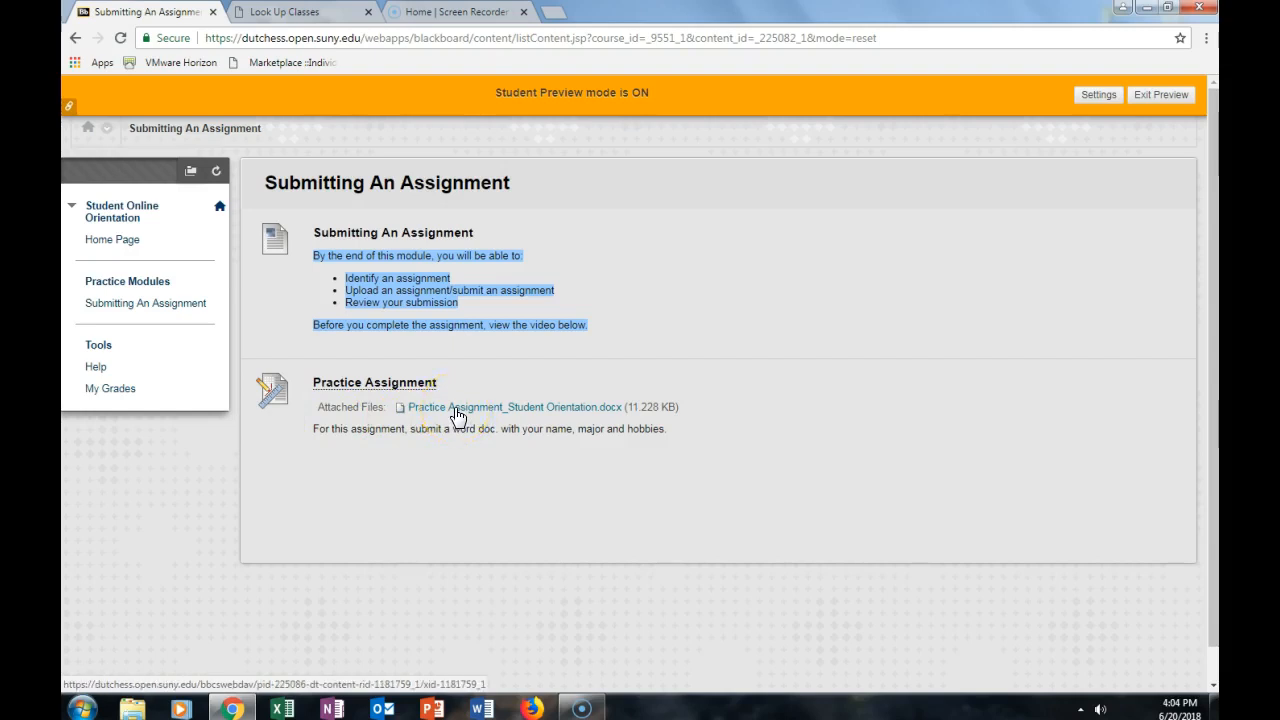
- Download the attached Practice Assignment .docx and open it in Word
{"action": "left_click", "coordinate": [515, 407]}
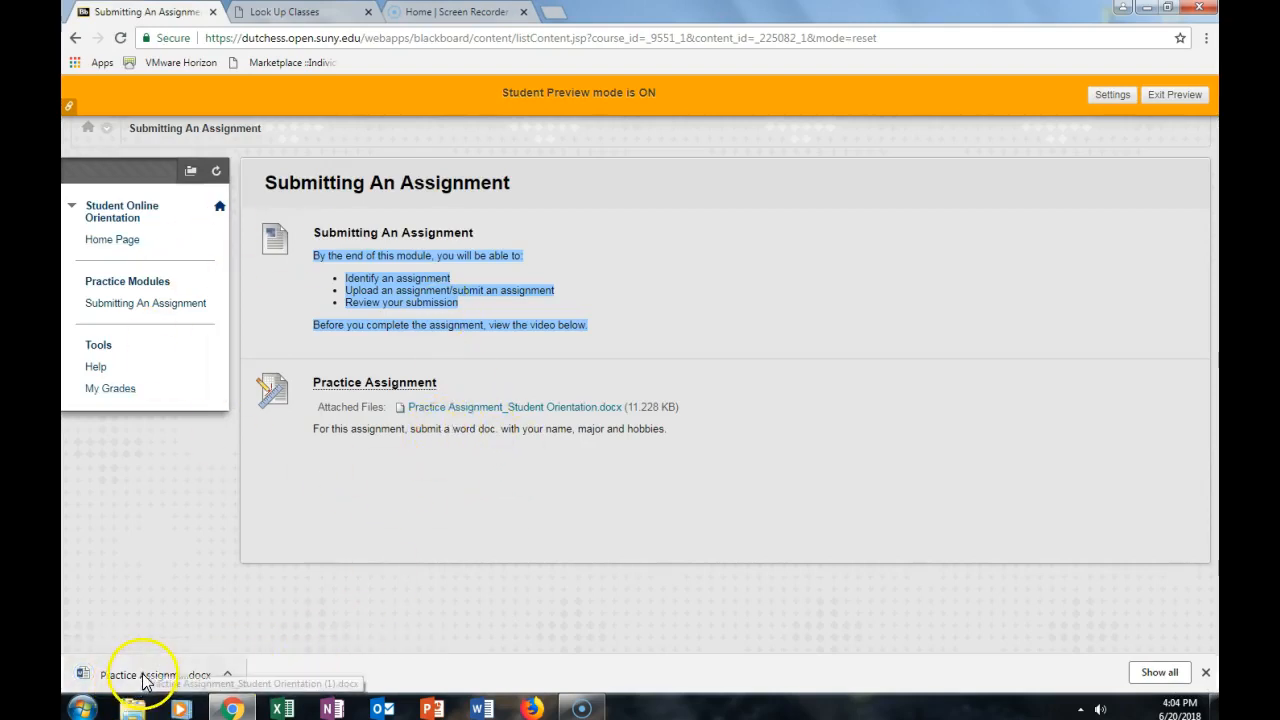
{"action": "left_click", "coordinate": [140, 674]}
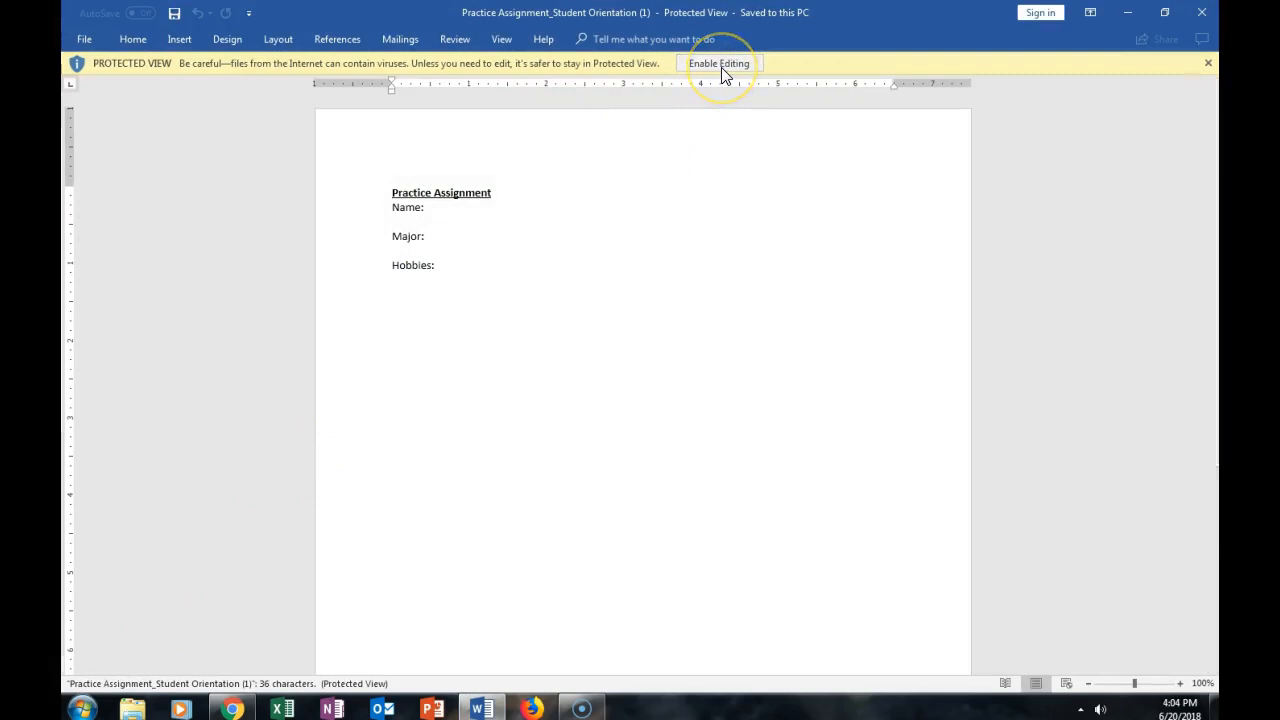
{"action": "left_click", "coordinate": [718, 63]}
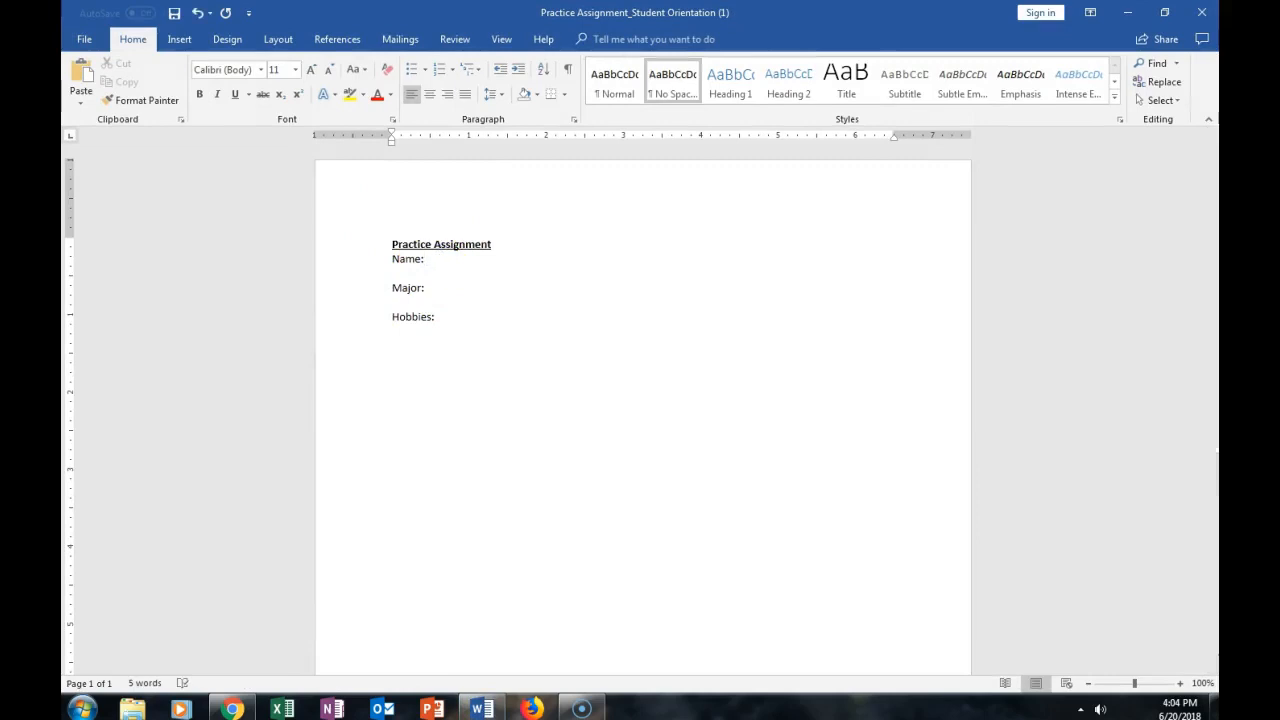
{"action": "type", "text": "Teresa"}
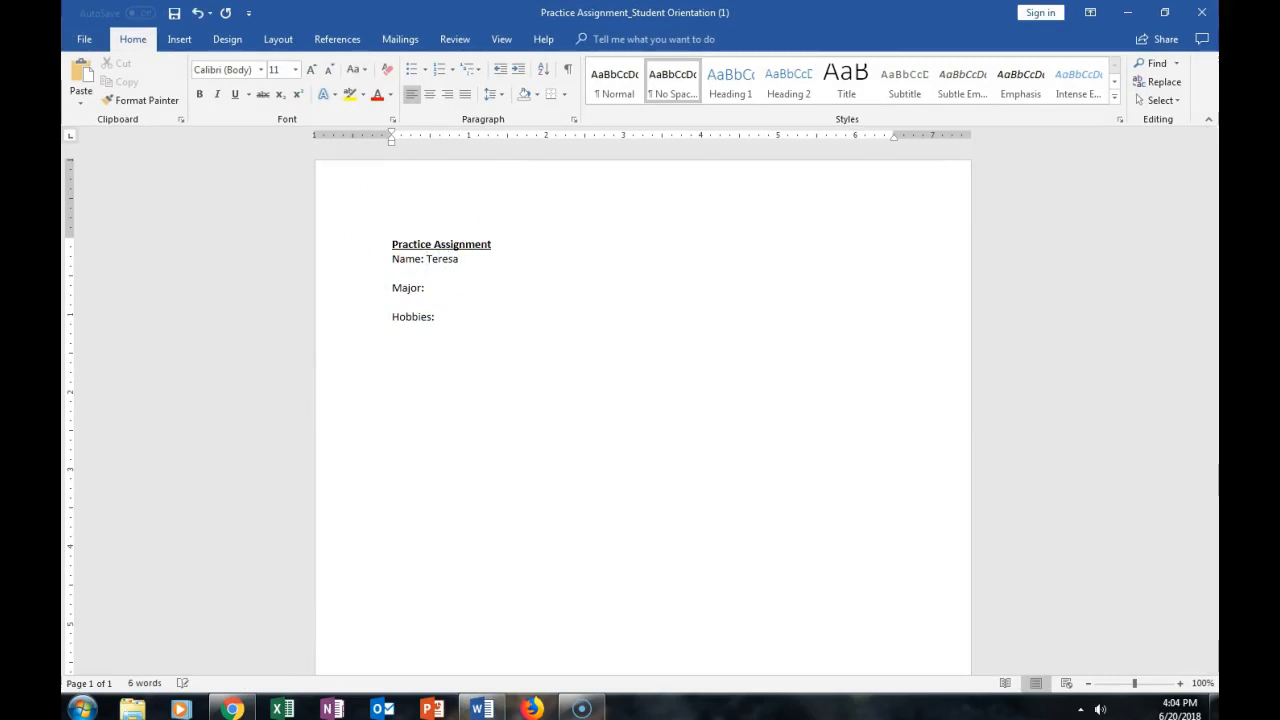
{"action": "type", "text": "Burke"}
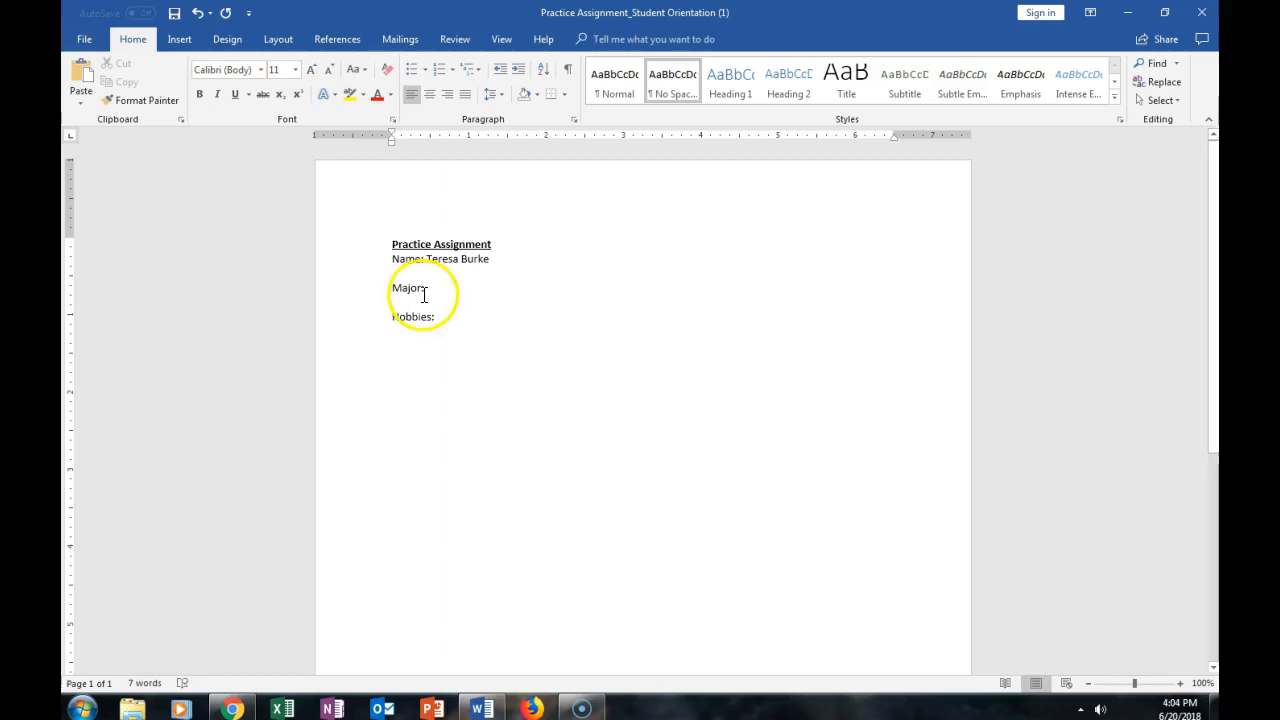
{"action": "left_click", "coordinate": [425, 288]}
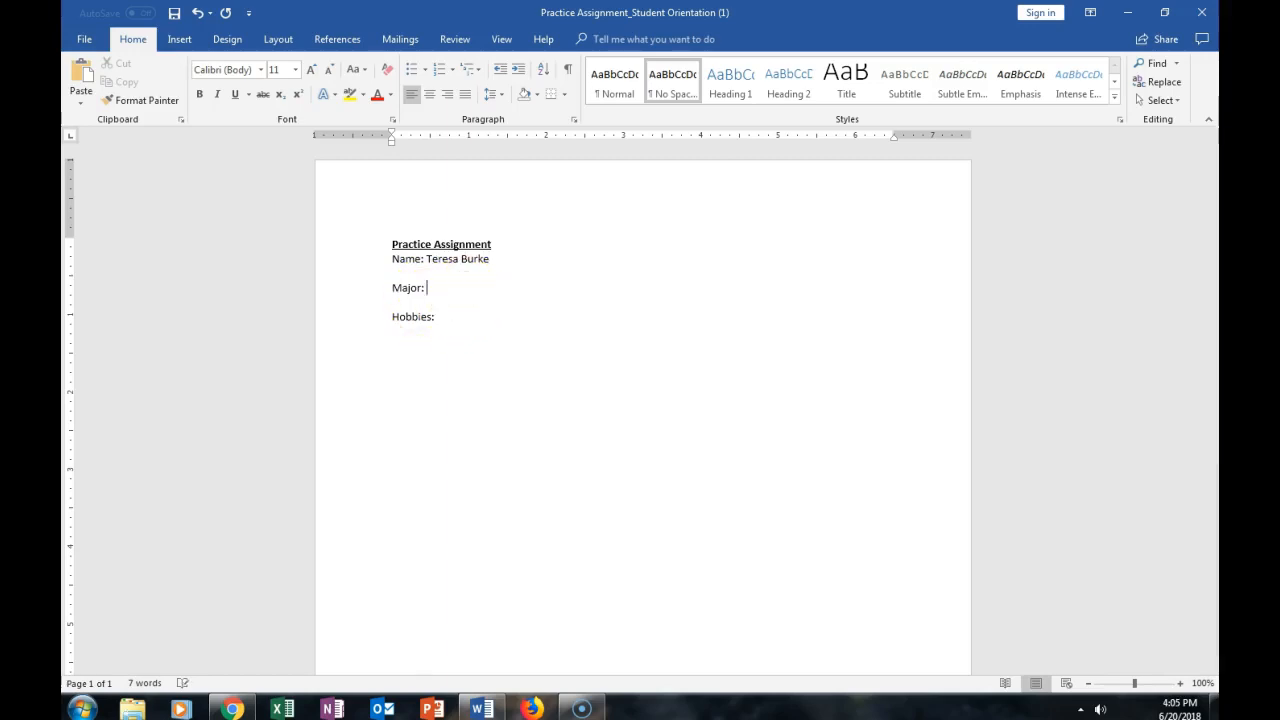
{"action": "type", "text": "Biology"}
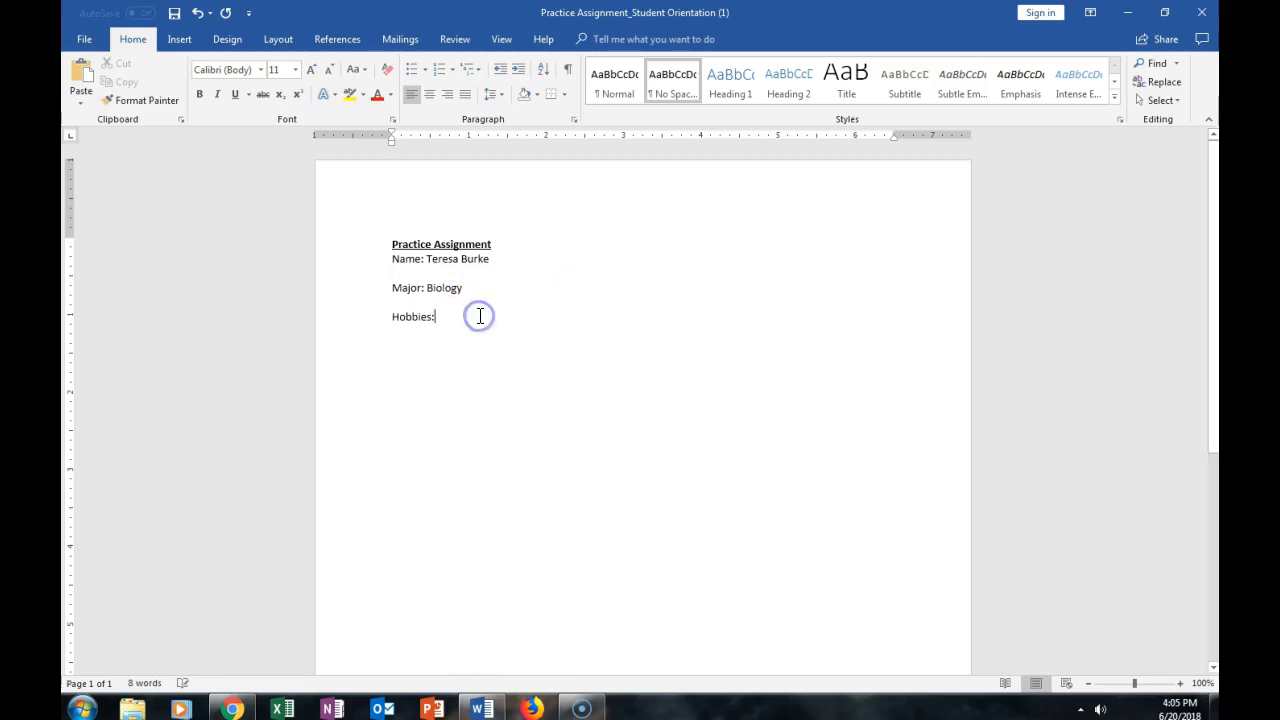
{"action": "type", "text": "Nappin"}
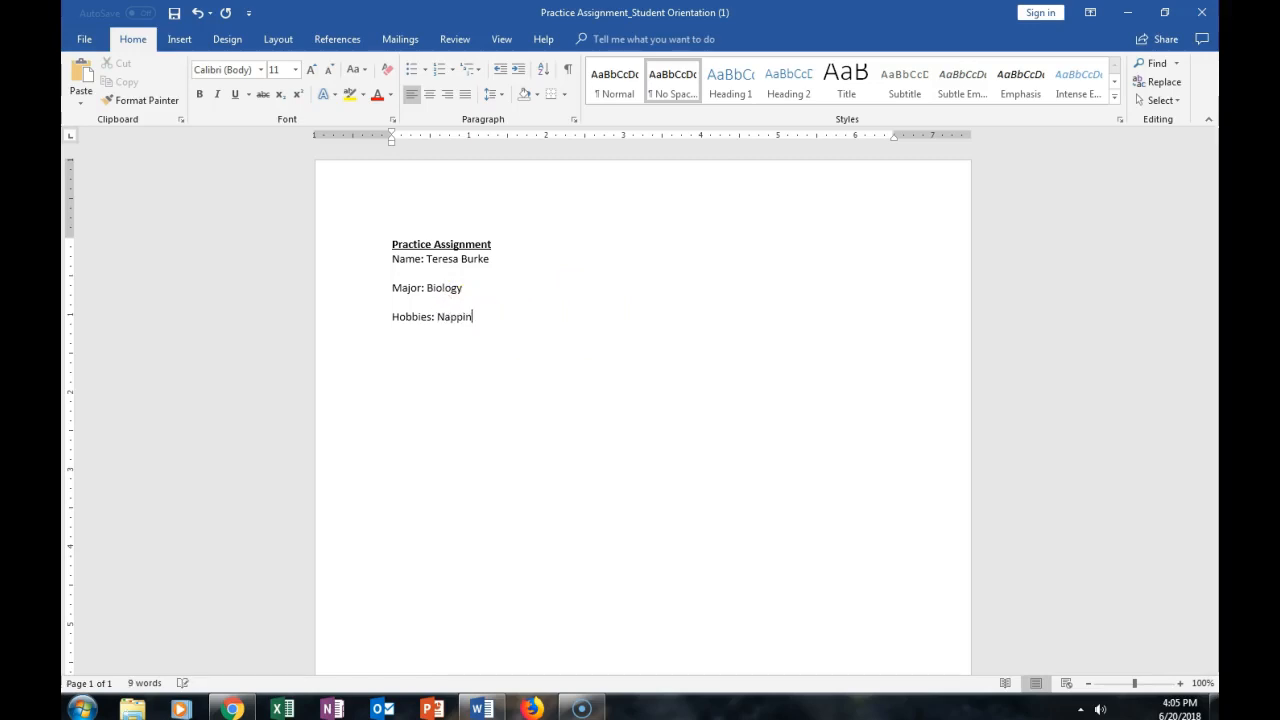
{"action": "type", "text": "g"}
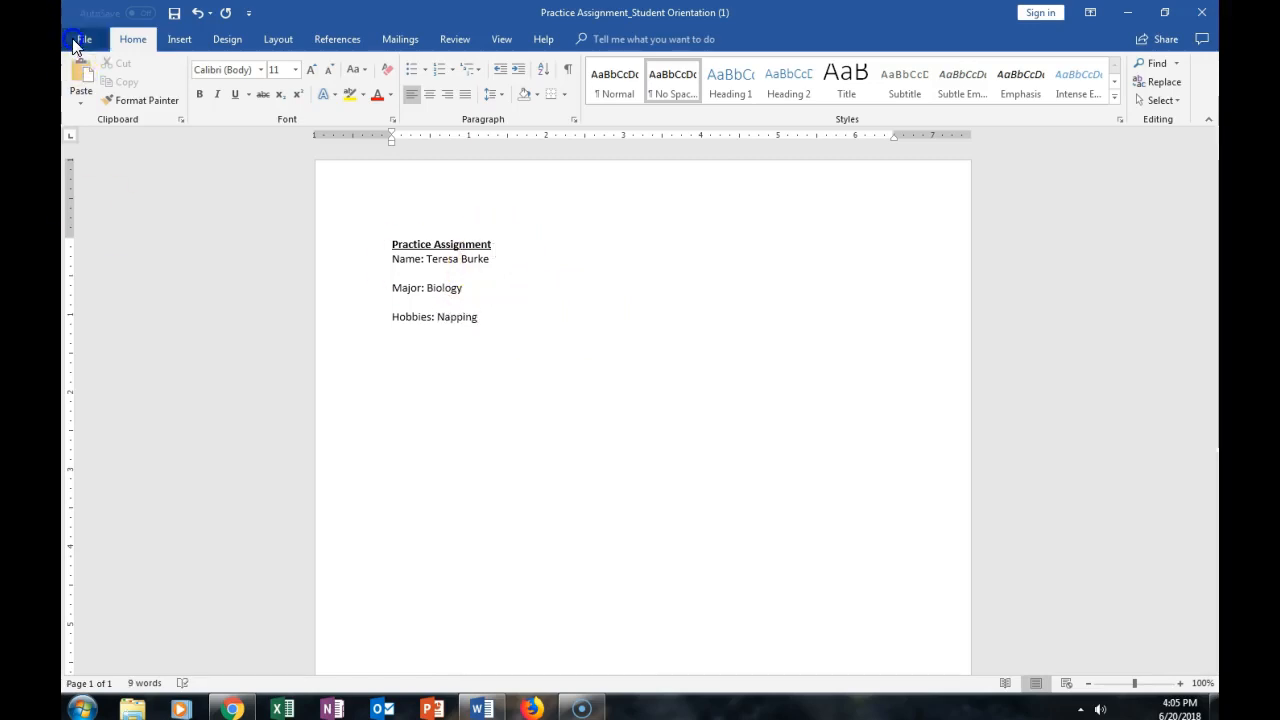
{"action": "left_click", "coordinate": [83, 39]}
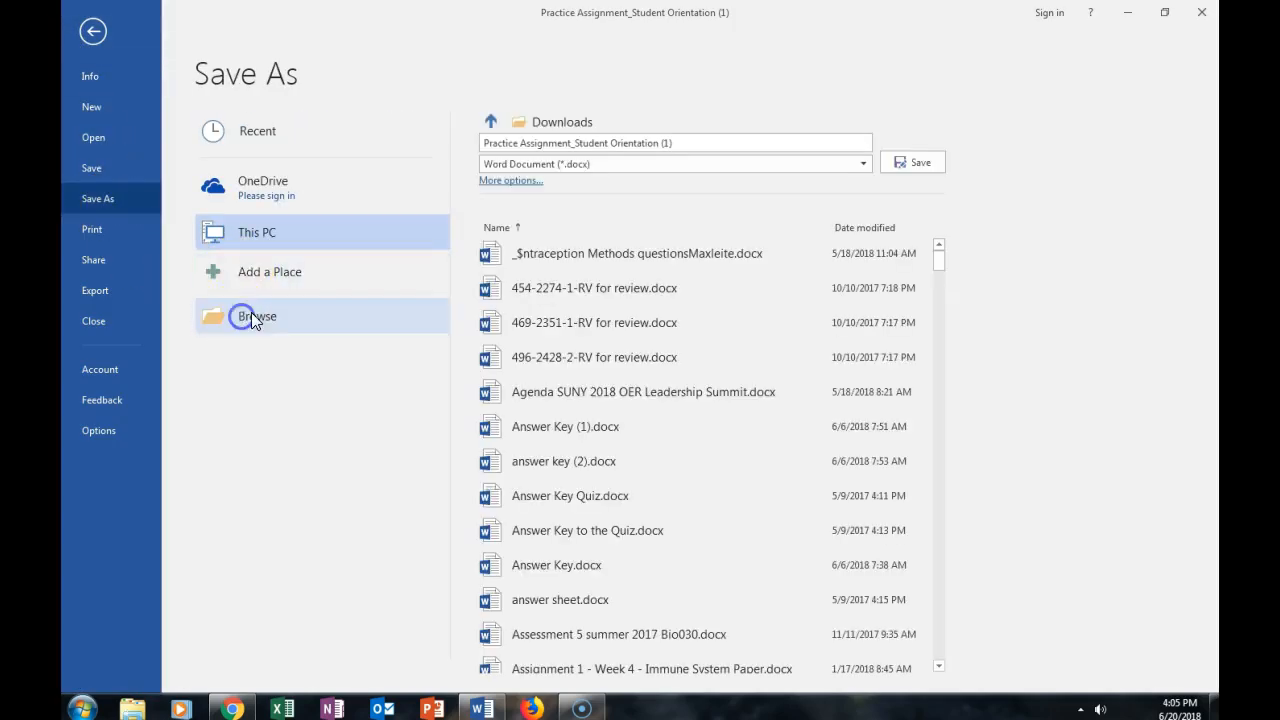
{"action": "left_click", "coordinate": [257, 316]}
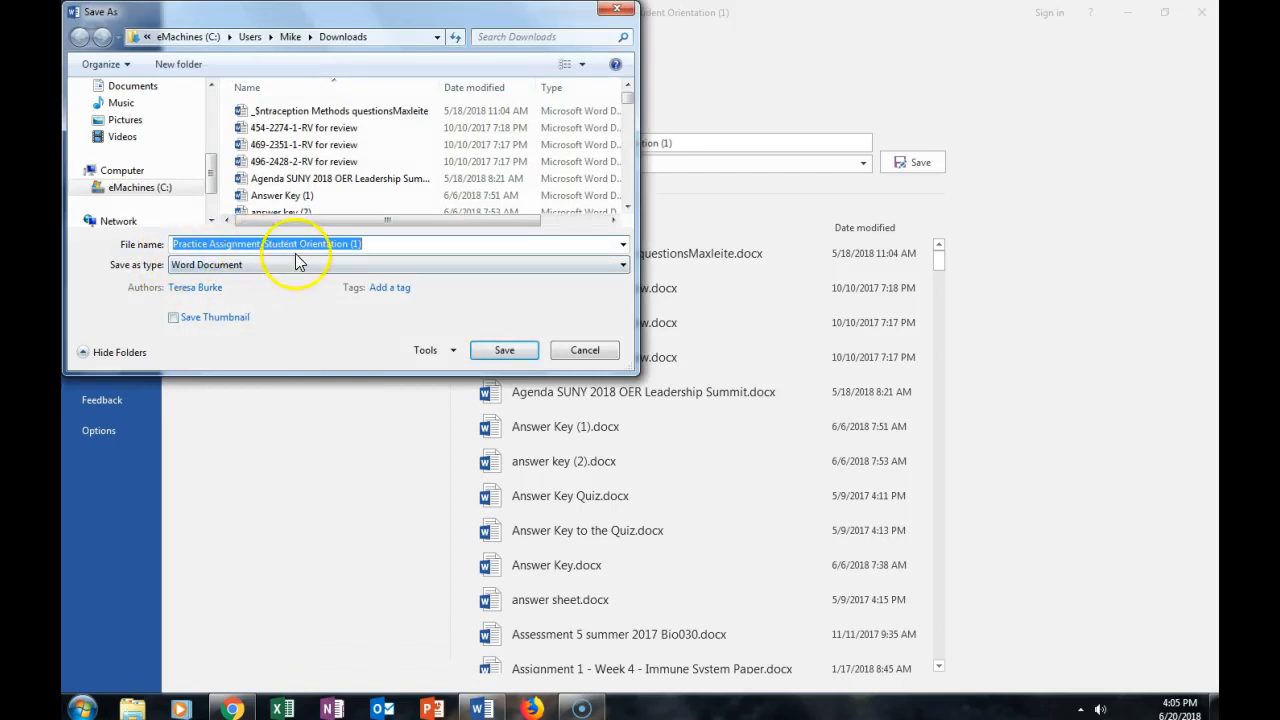
{"action": "left_click", "coordinate": [378, 244]}
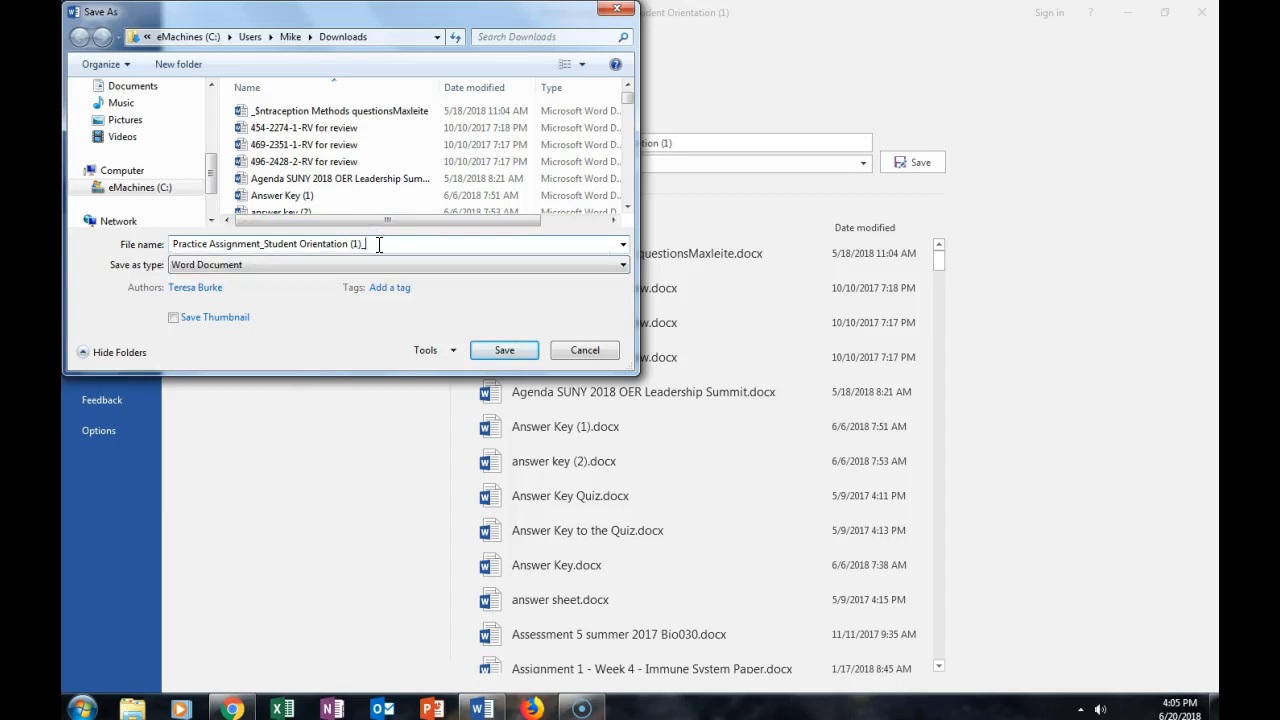
{"action": "type", "text": "_Teresa"}
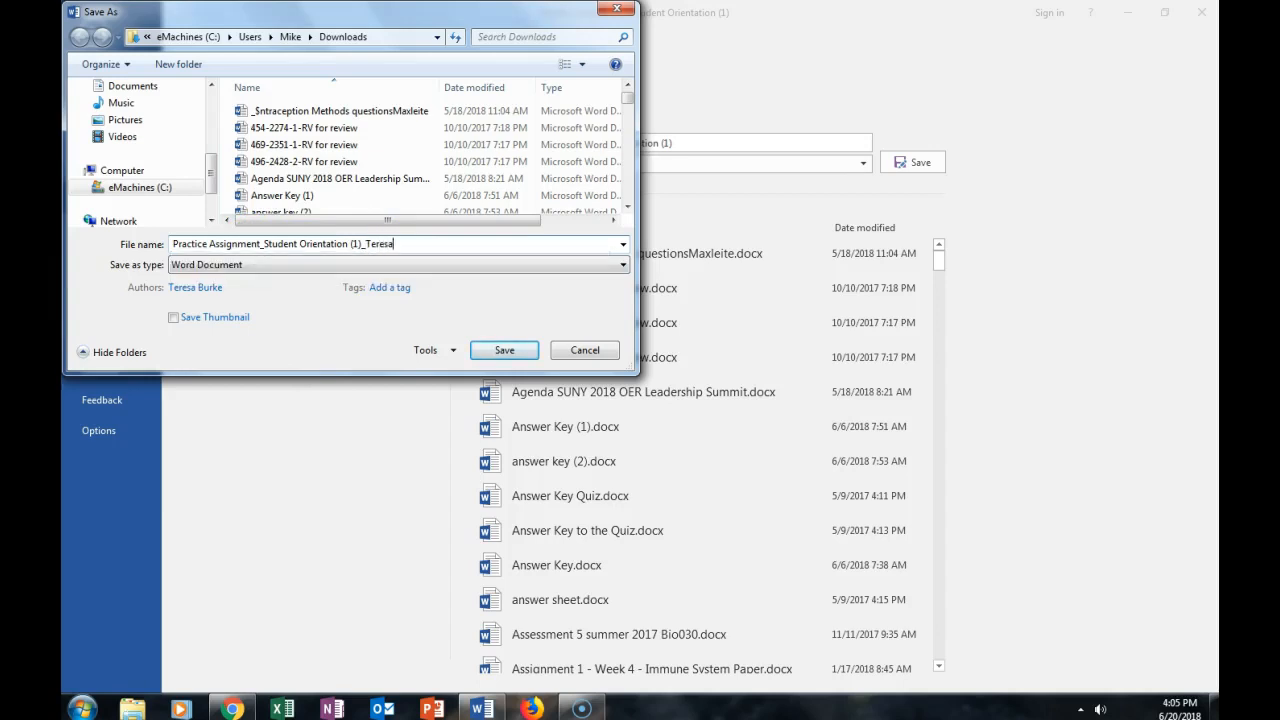
{"action": "type", "text": "Burke"}
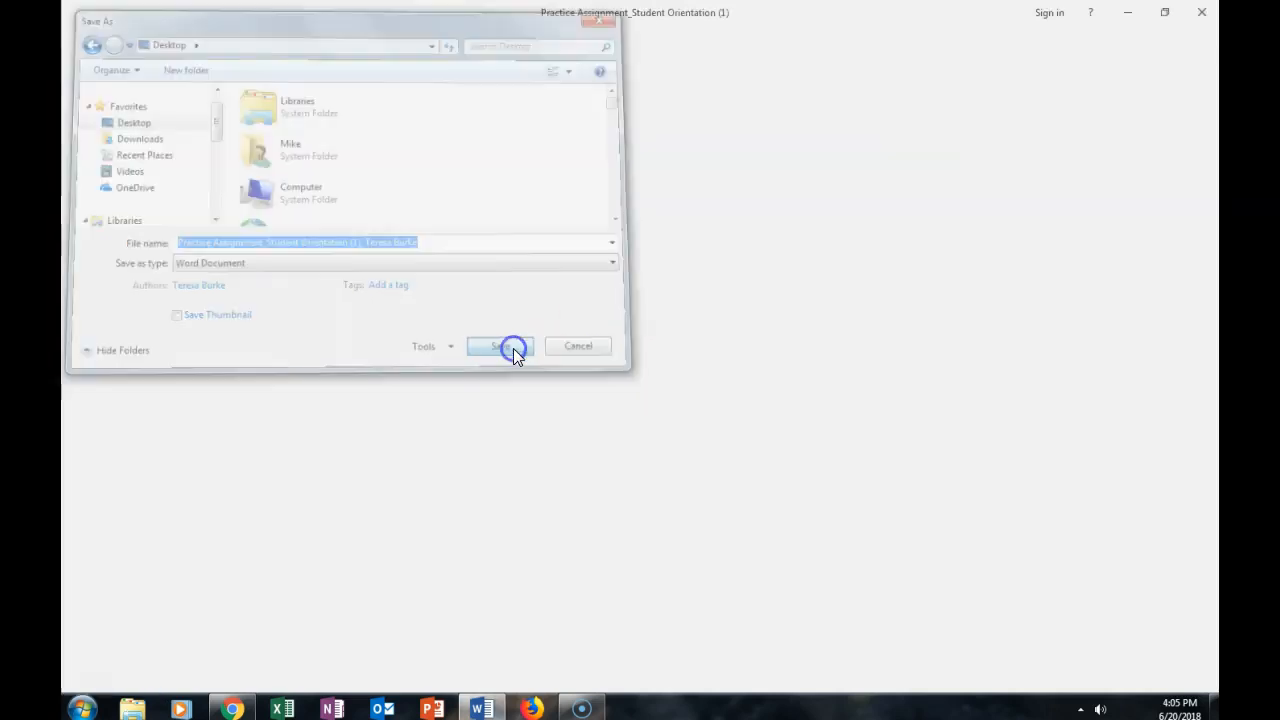
{"action": "left_click", "coordinate": [500, 346]}
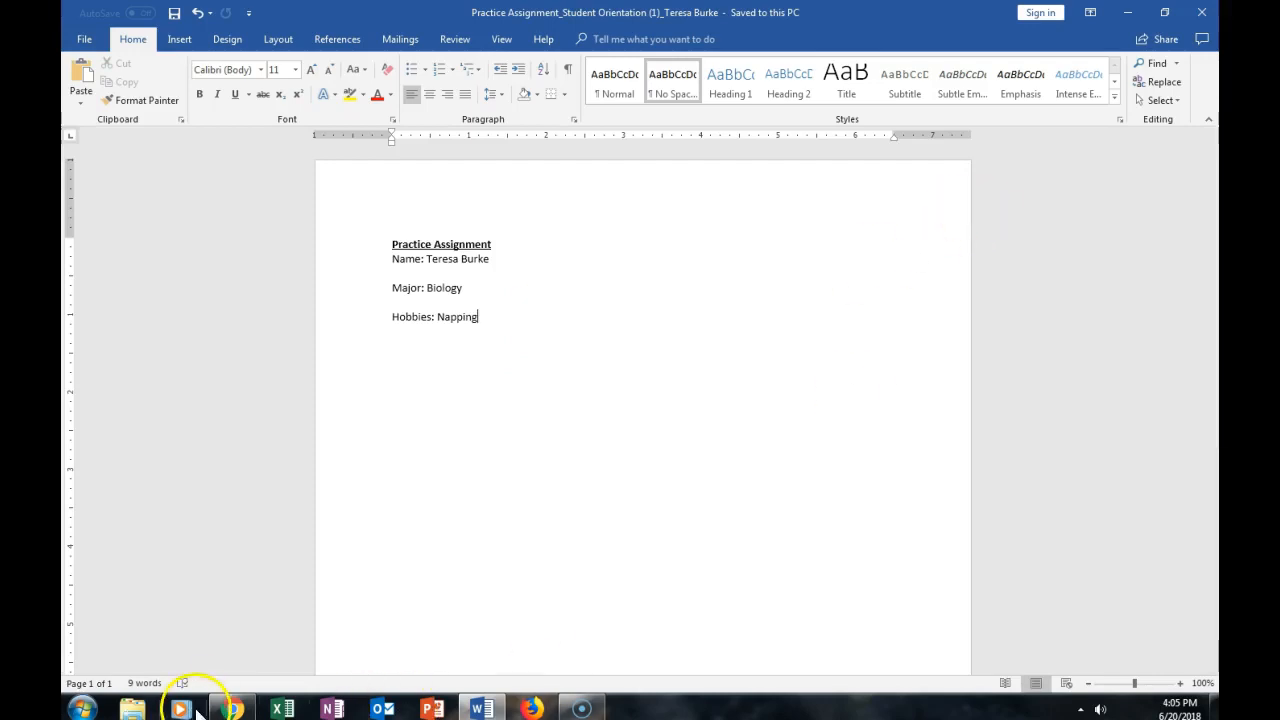
- Return to Chrome's Practice Assignment upload page and scroll to Assignment Submission
{"action": "left_click", "coordinate": [231, 708]}
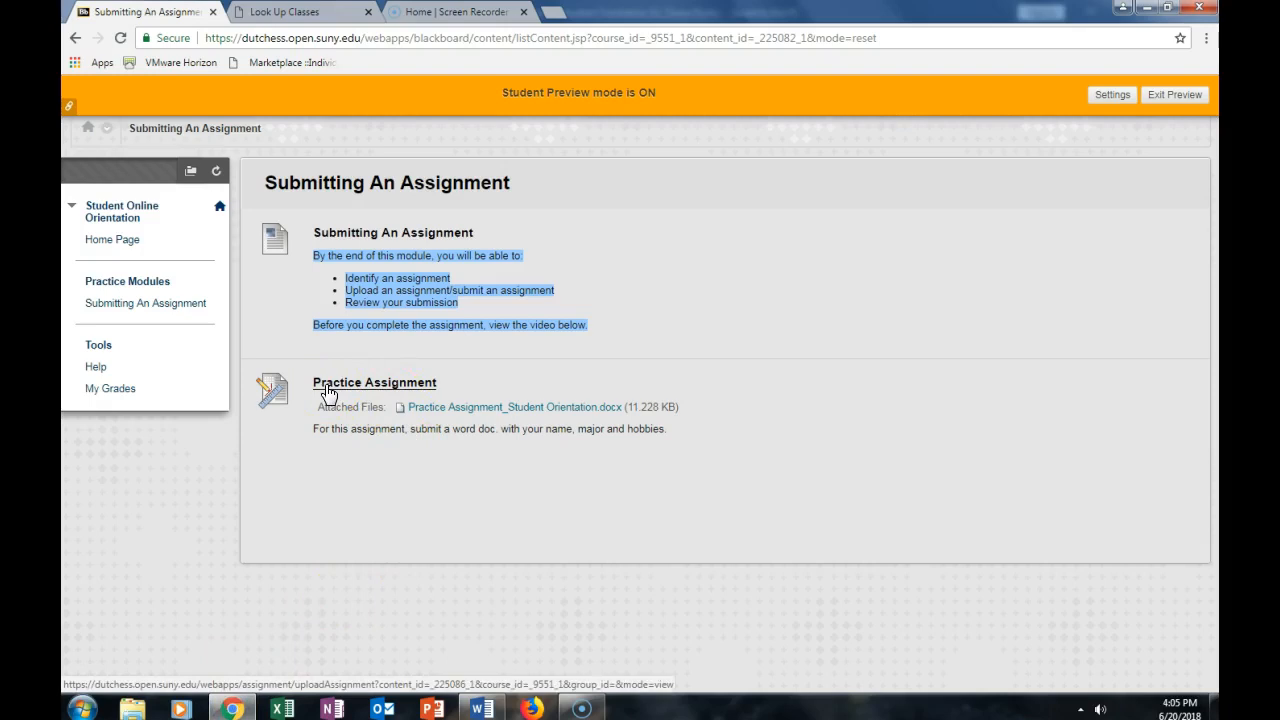
{"action": "left_click", "coordinate": [374, 382]}
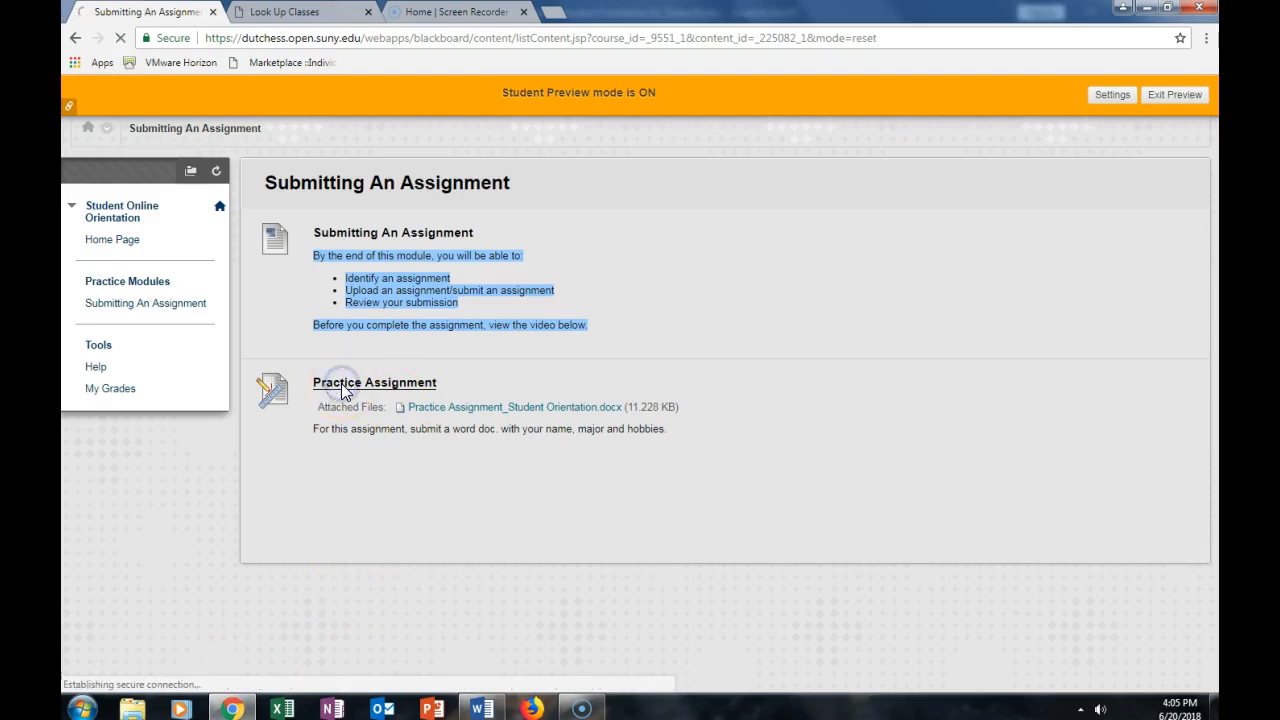
{"action": "left_click", "coordinate": [374, 382]}
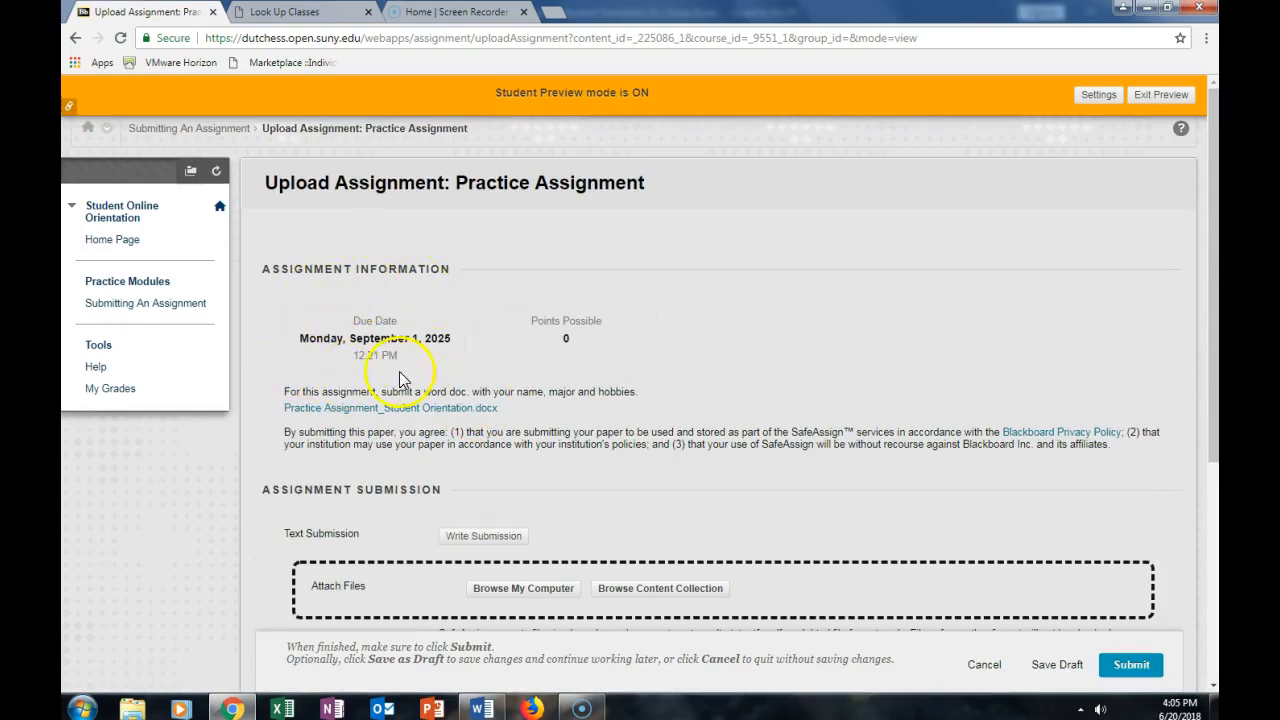
{"action": "mouse_move", "coordinate": [375, 372]}
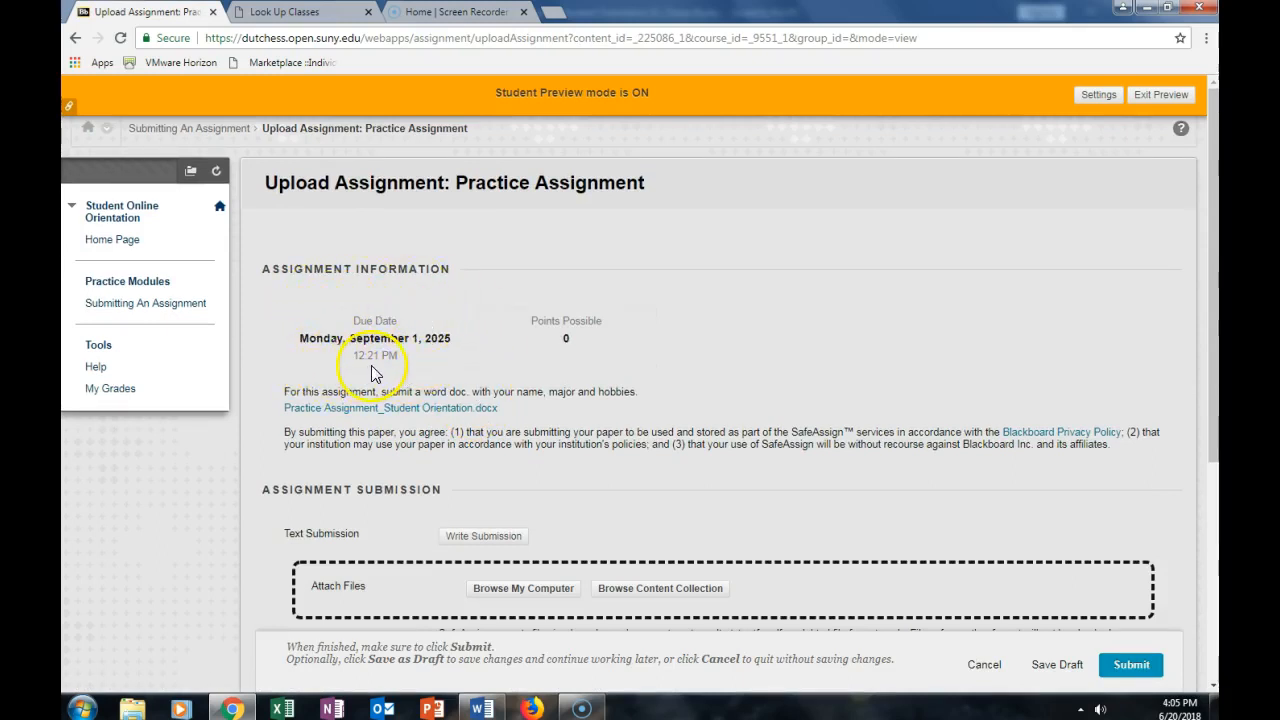
{"action": "mouse_move", "coordinate": [375, 358]}
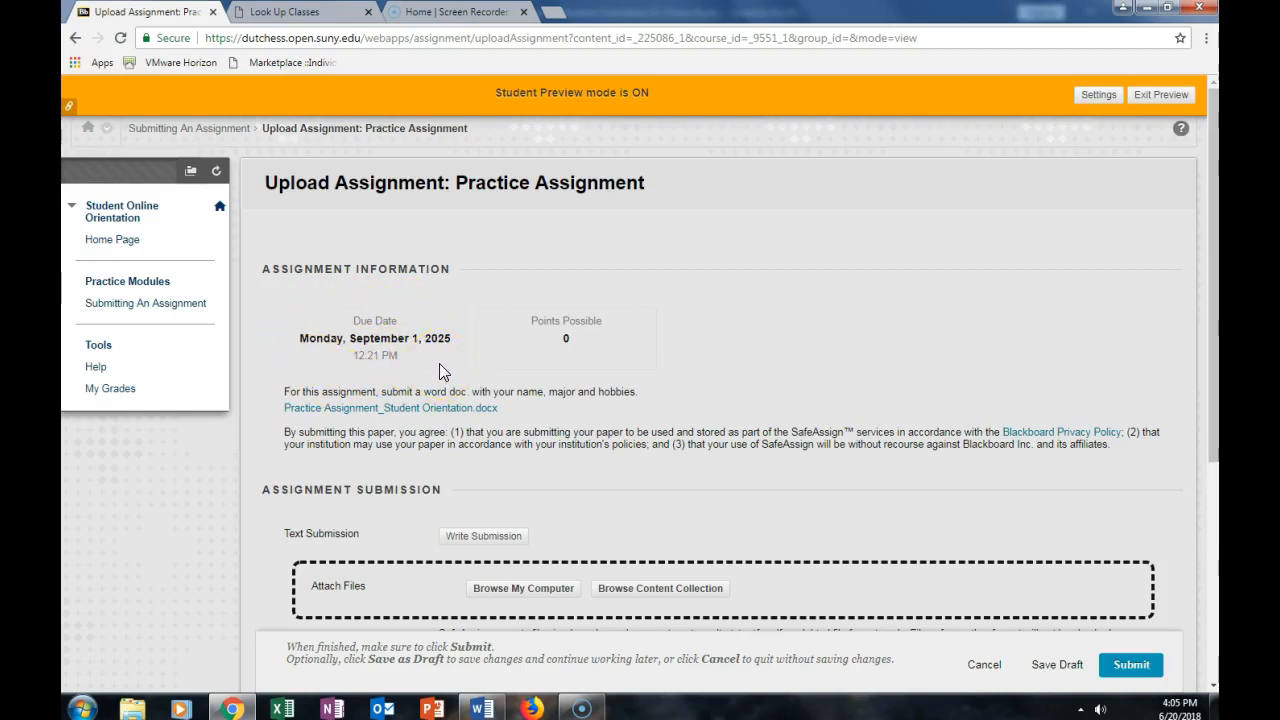
{"action": "mouse_move", "coordinate": [628, 383]}
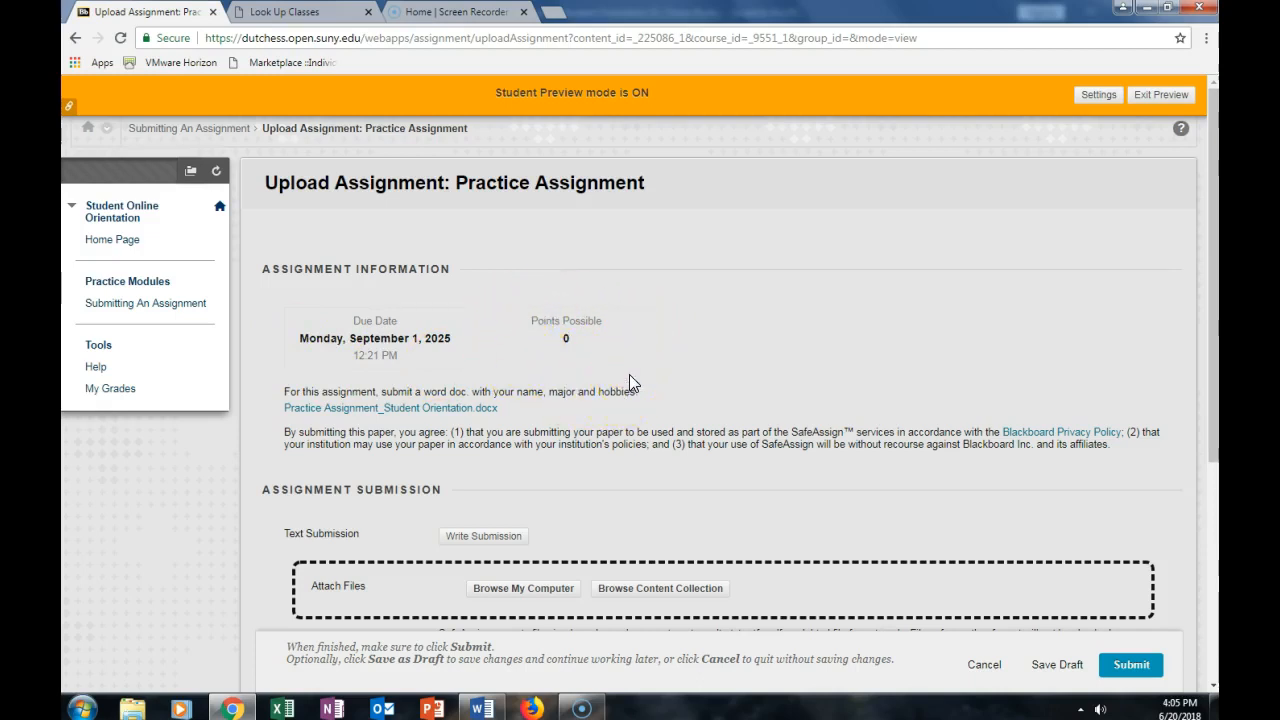
{"action": "scroll", "scroll_direction": "down", "scroll_amount": 3}
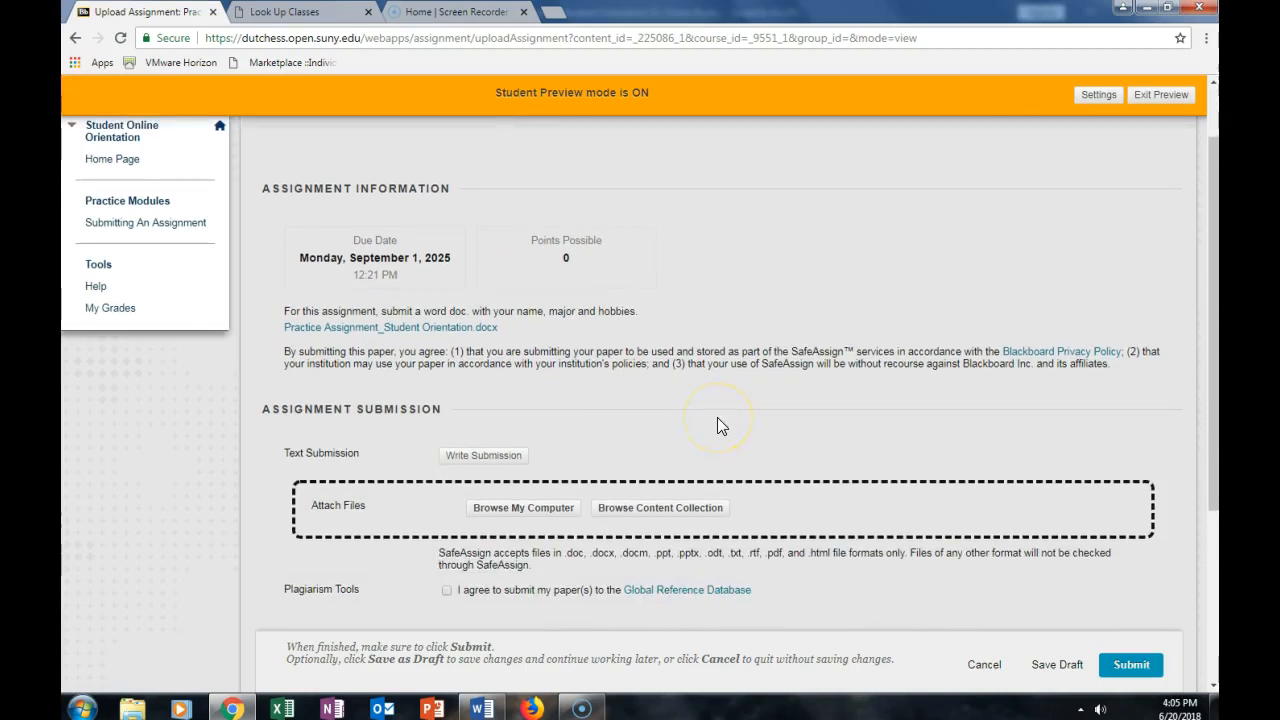
{"action": "mouse_move", "coordinate": [302, 475]}
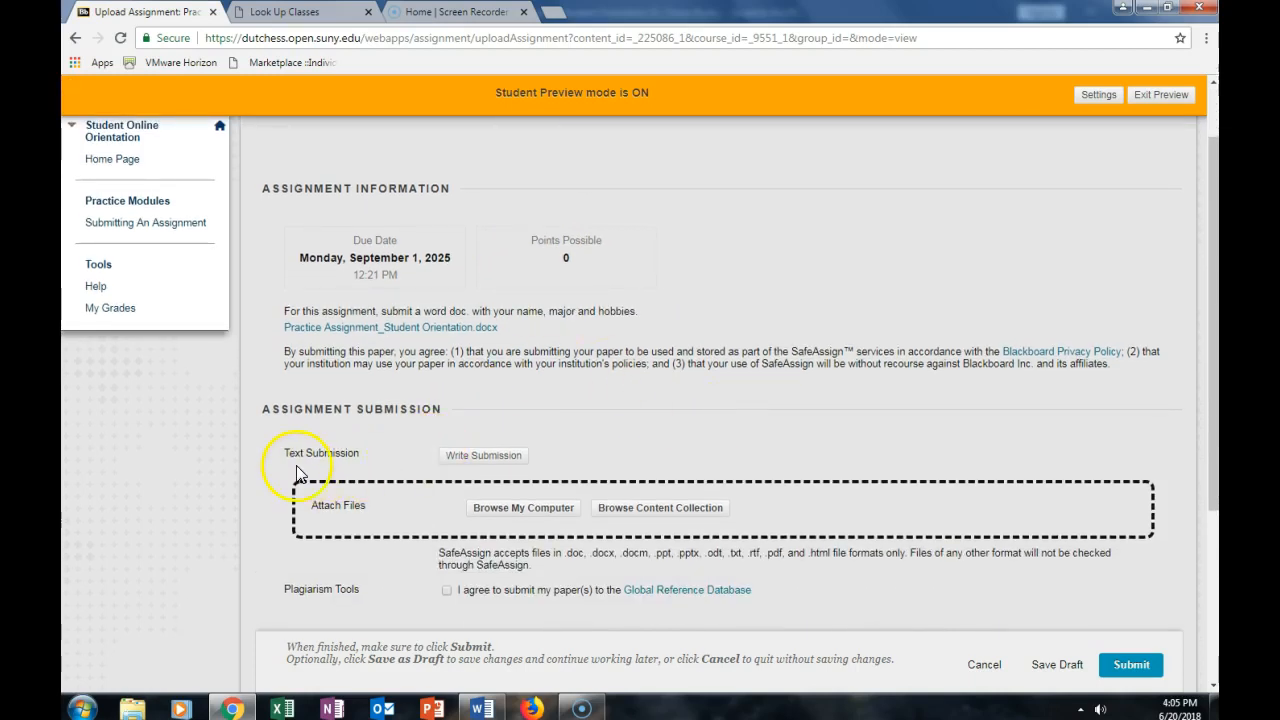
{"action": "mouse_move", "coordinate": [365, 462]}
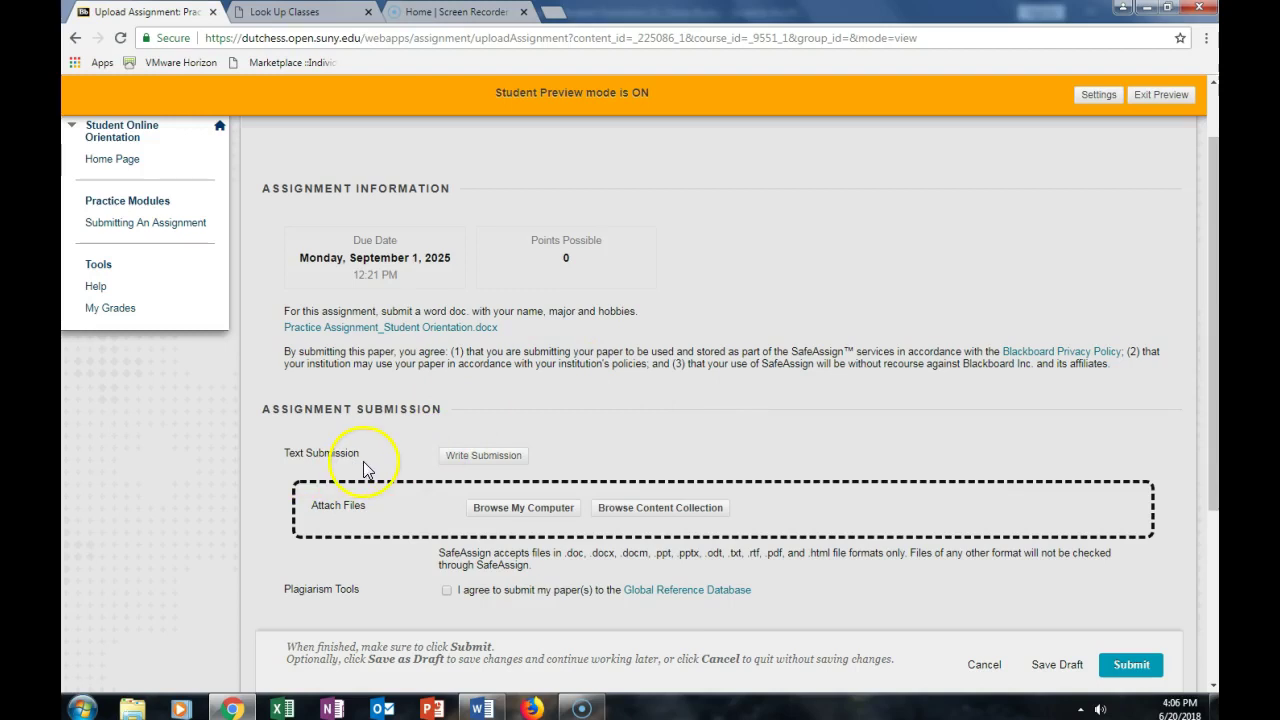
- Open the Write Submission text editor on the upload page
{"action": "left_click", "coordinate": [483, 455]}
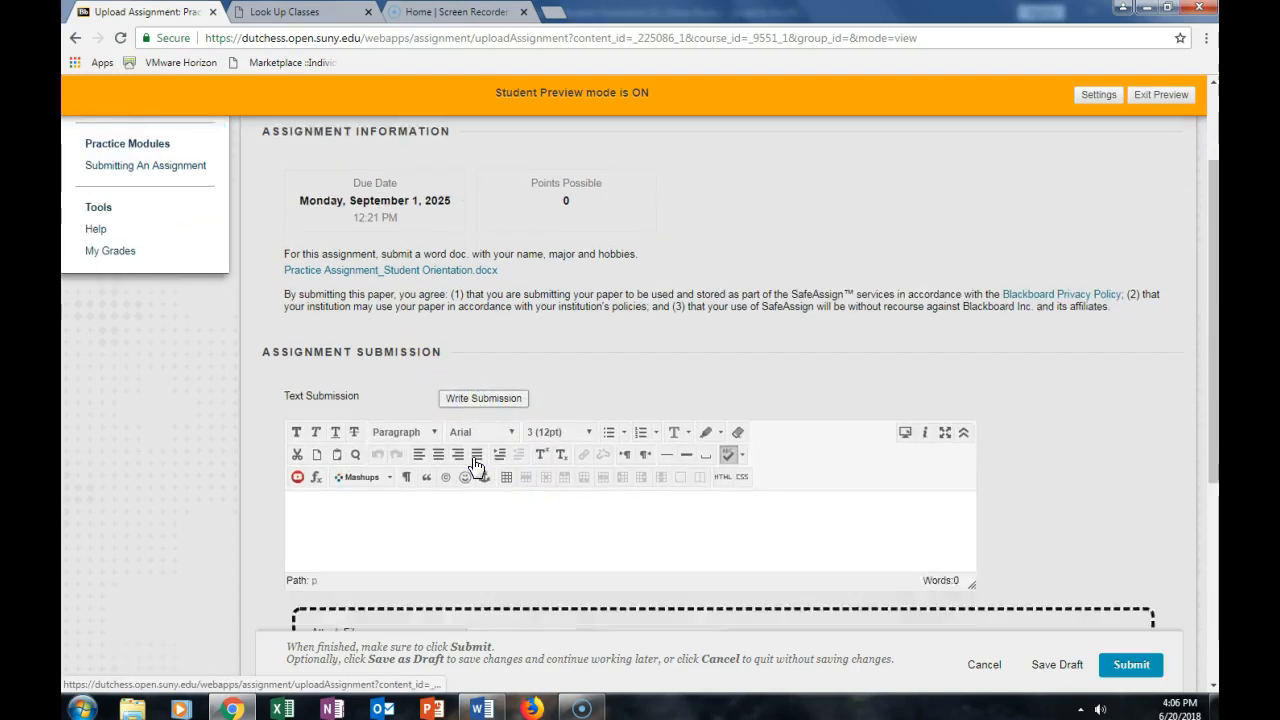
{"action": "scroll", "scroll_direction": "down", "scroll_amount": 3}
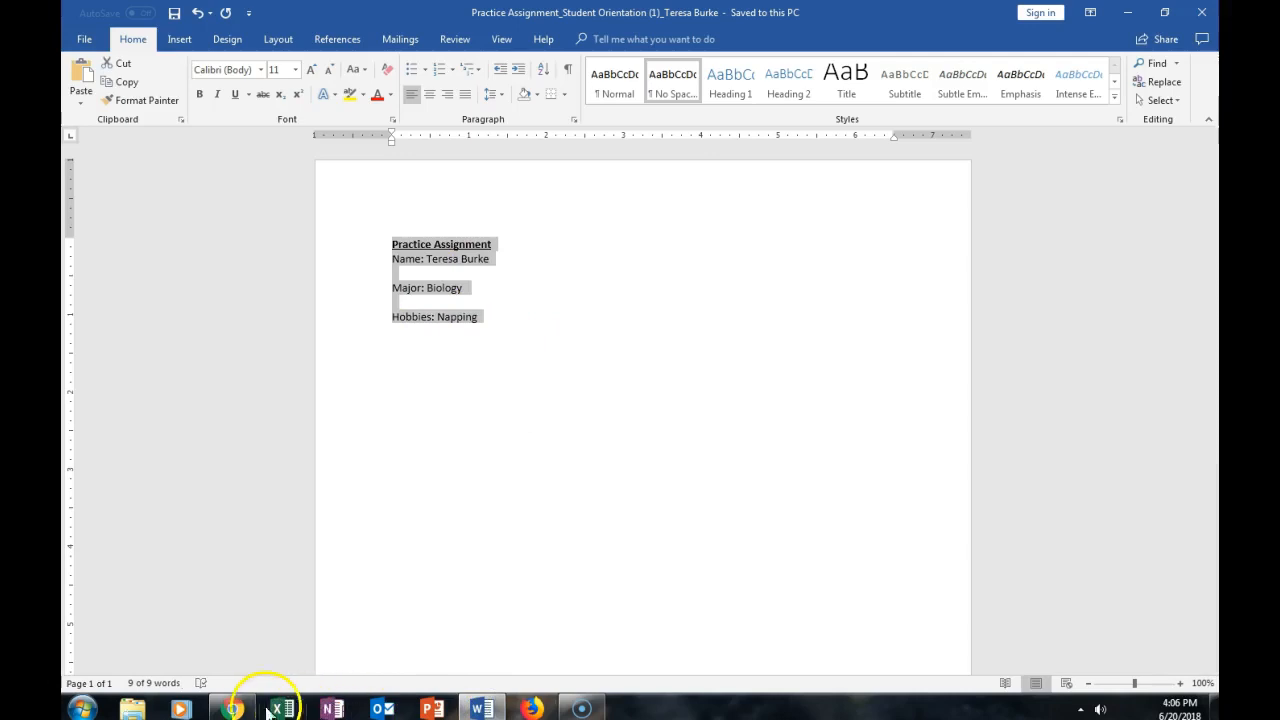
- Paste the Word document's Name, Major and Hobbies text into the Text Submission editor
{"action": "left_click", "coordinate": [231, 708]}
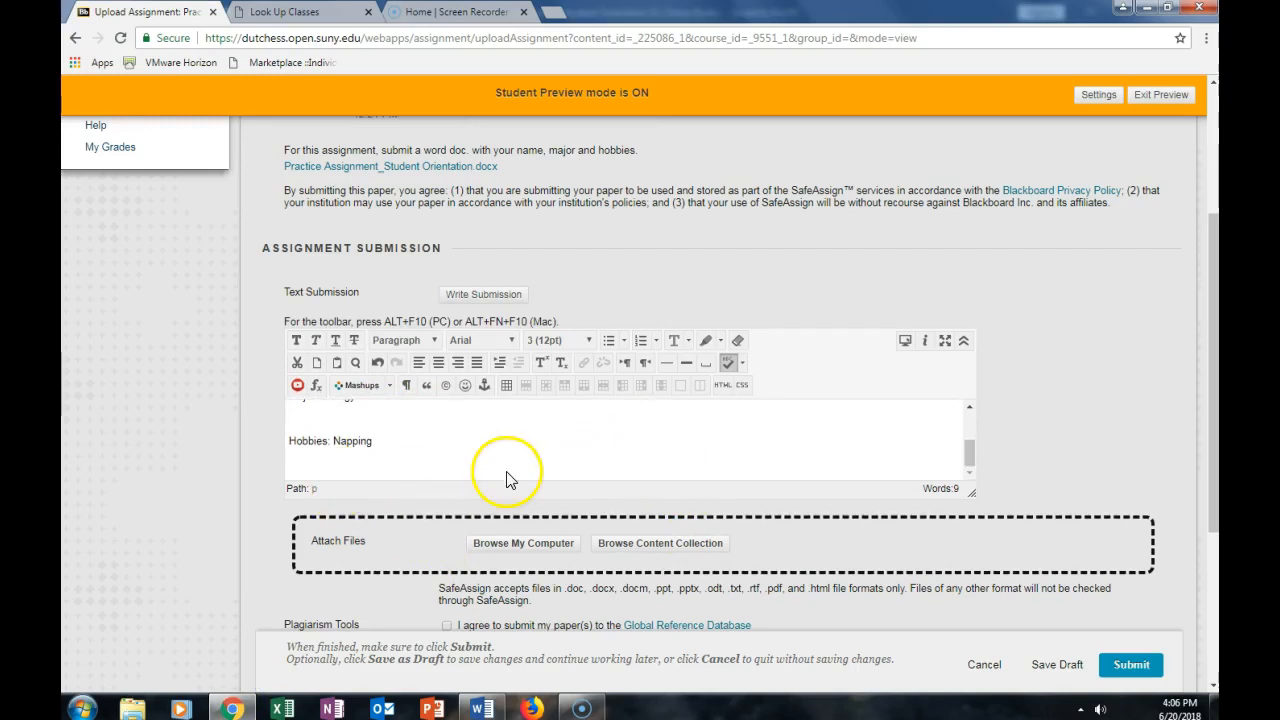
{"action": "mouse_move", "coordinate": [420, 533]}
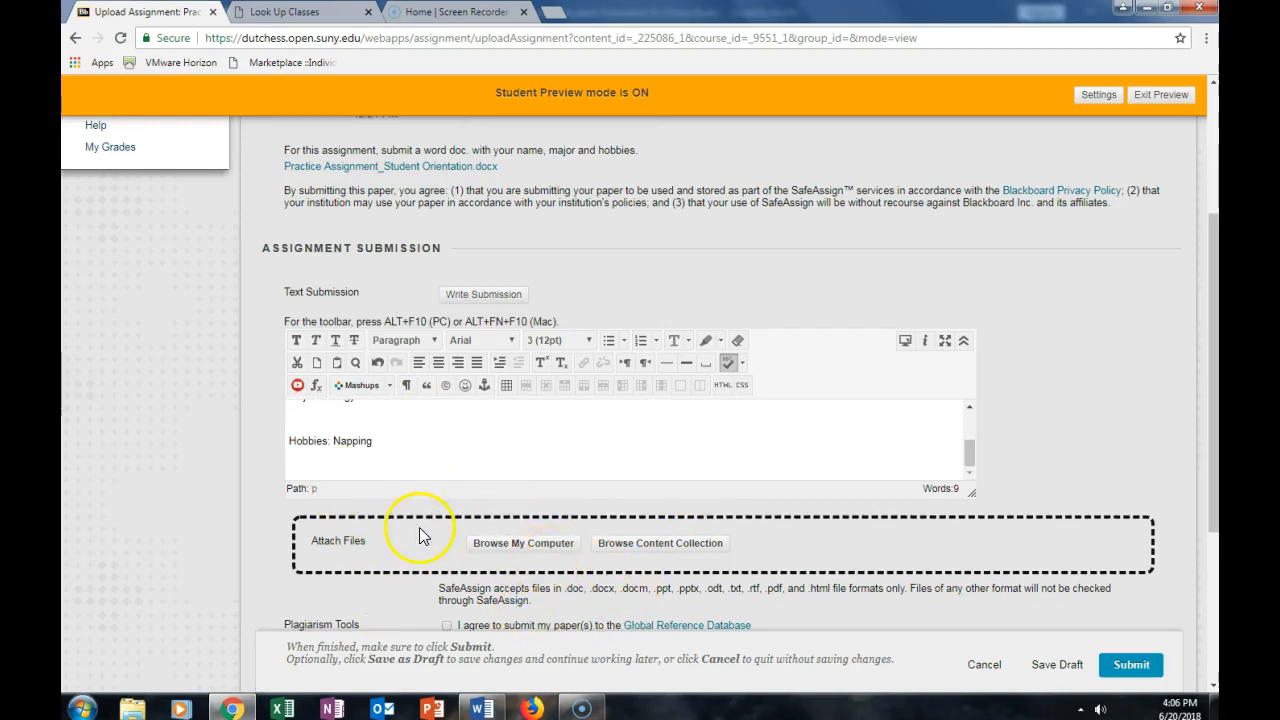
{"action": "mouse_move", "coordinate": [567, 562]}
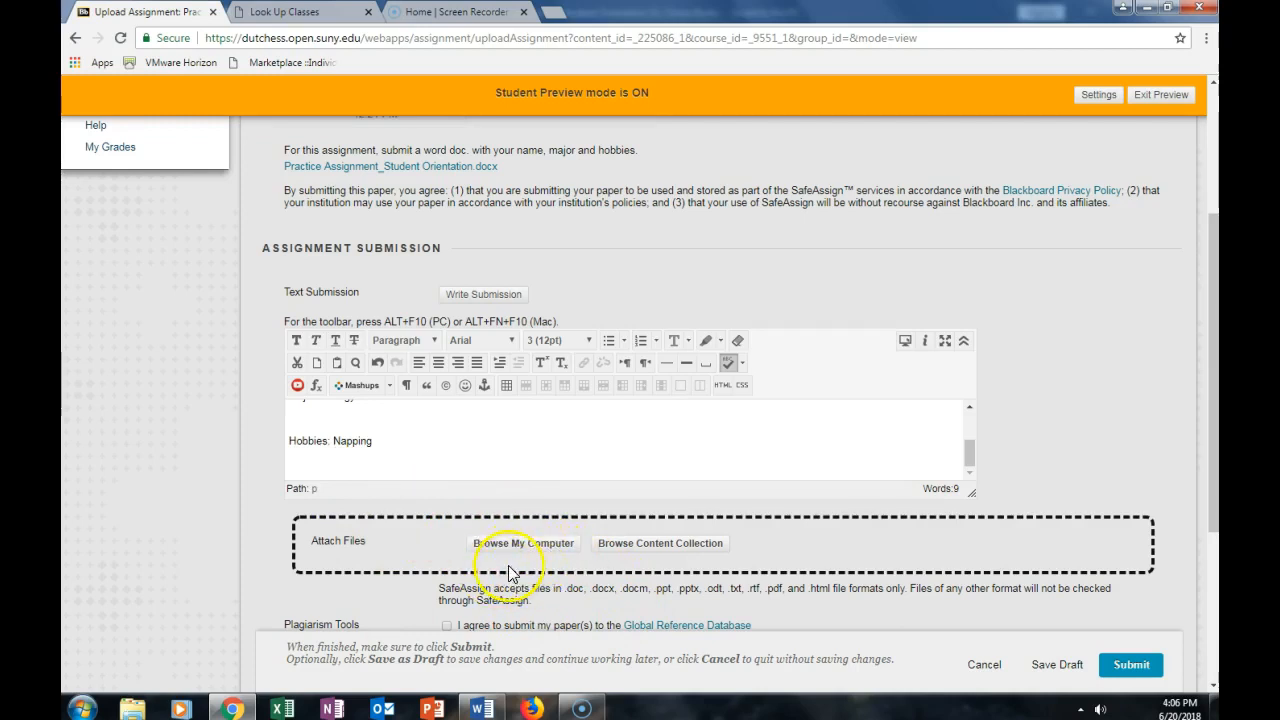
- Attach Practice Assignment_Student Orientation from the Desktop via Browse My Computer
{"action": "left_click", "coordinate": [523, 543]}
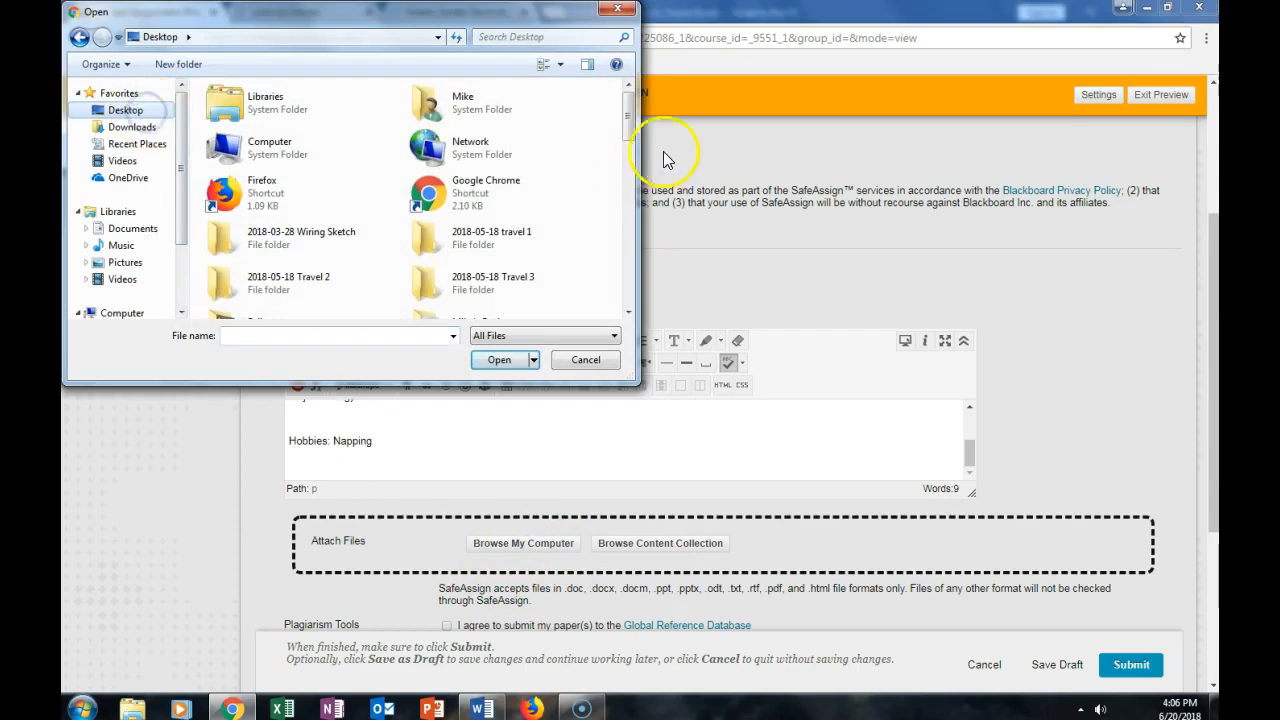
{"action": "scroll", "scroll_direction": "down", "scroll_amount": 3}
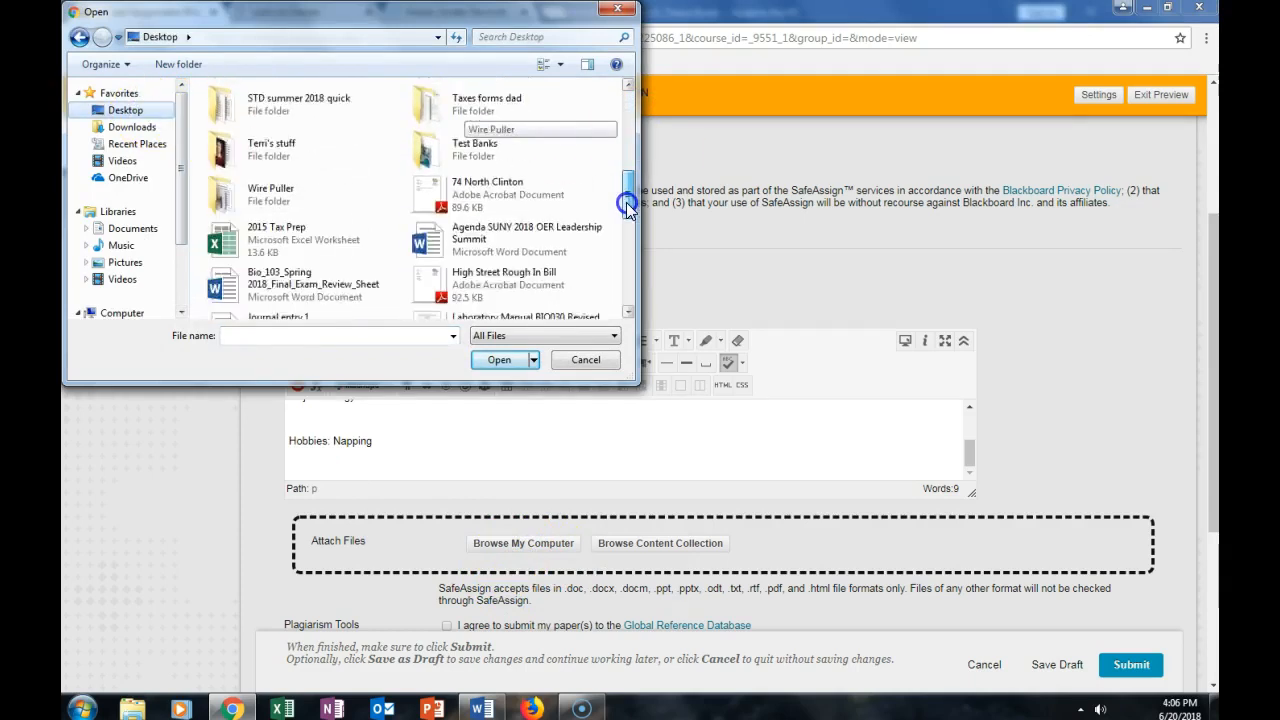
{"action": "scroll", "scroll_direction": "down", "scroll_amount": 3}
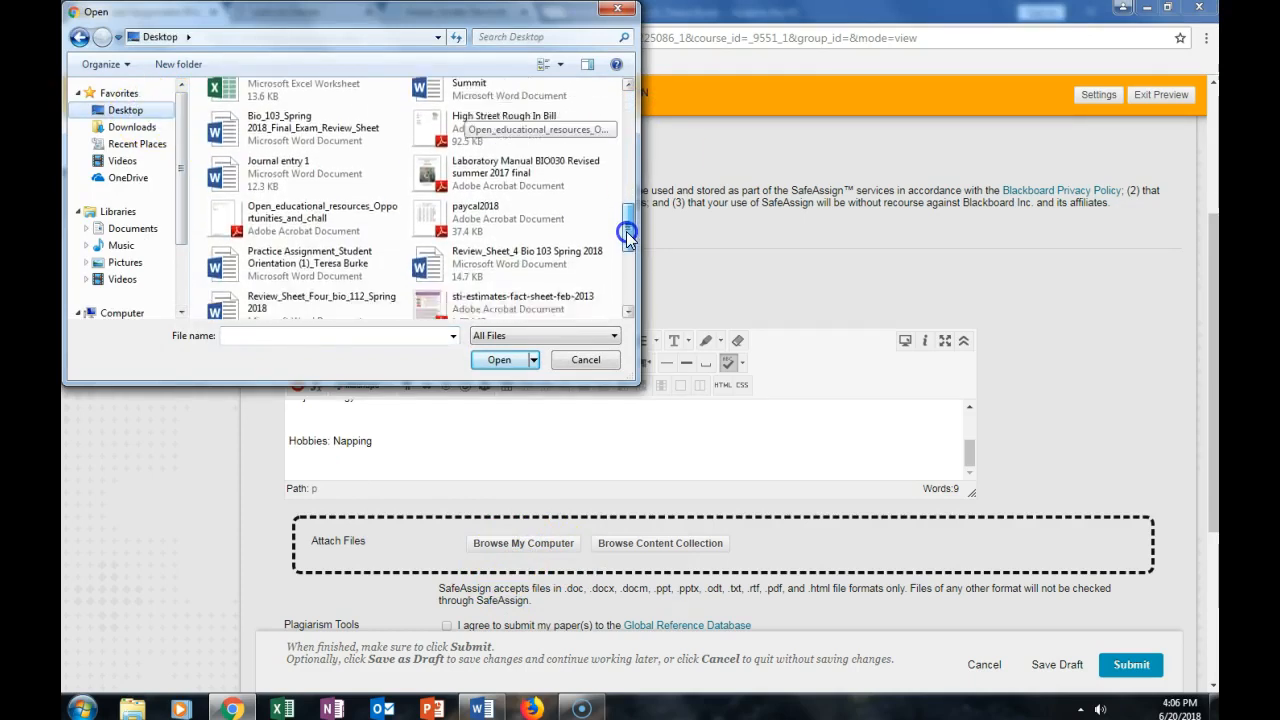
{"action": "left_click", "coordinate": [499, 359]}
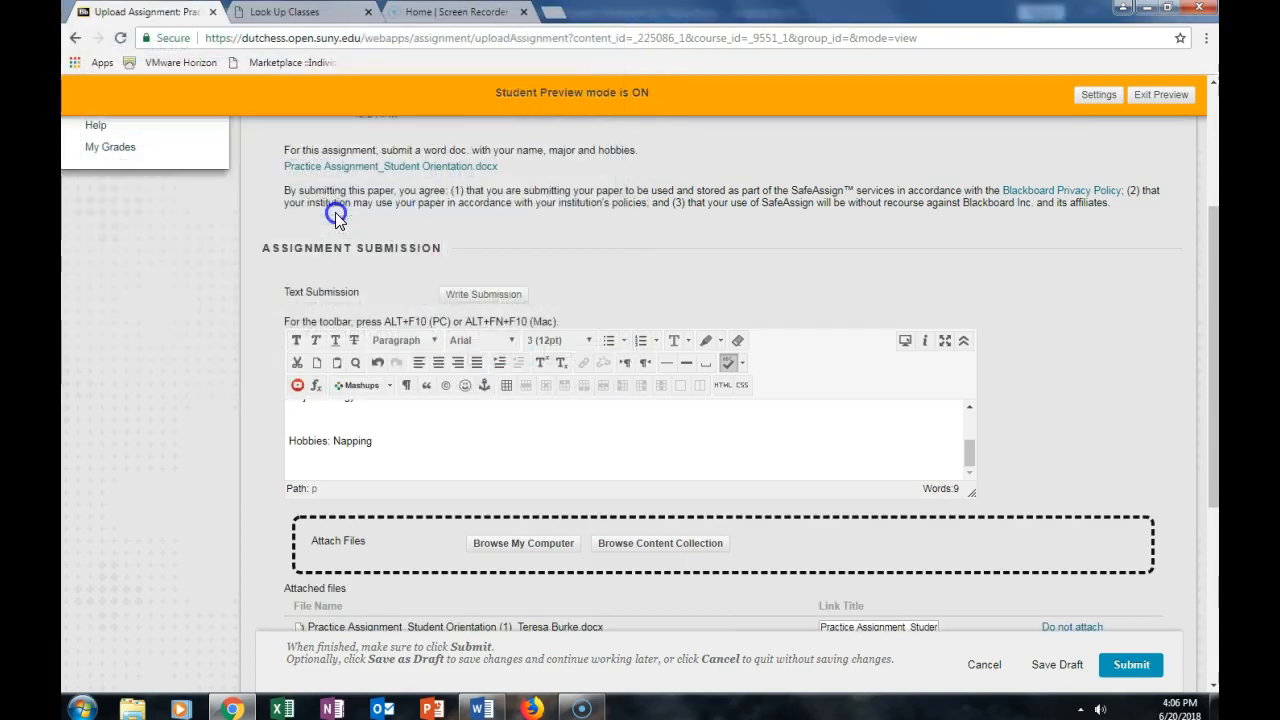
{"action": "scroll", "scroll_direction": "down", "scroll_amount": 3}
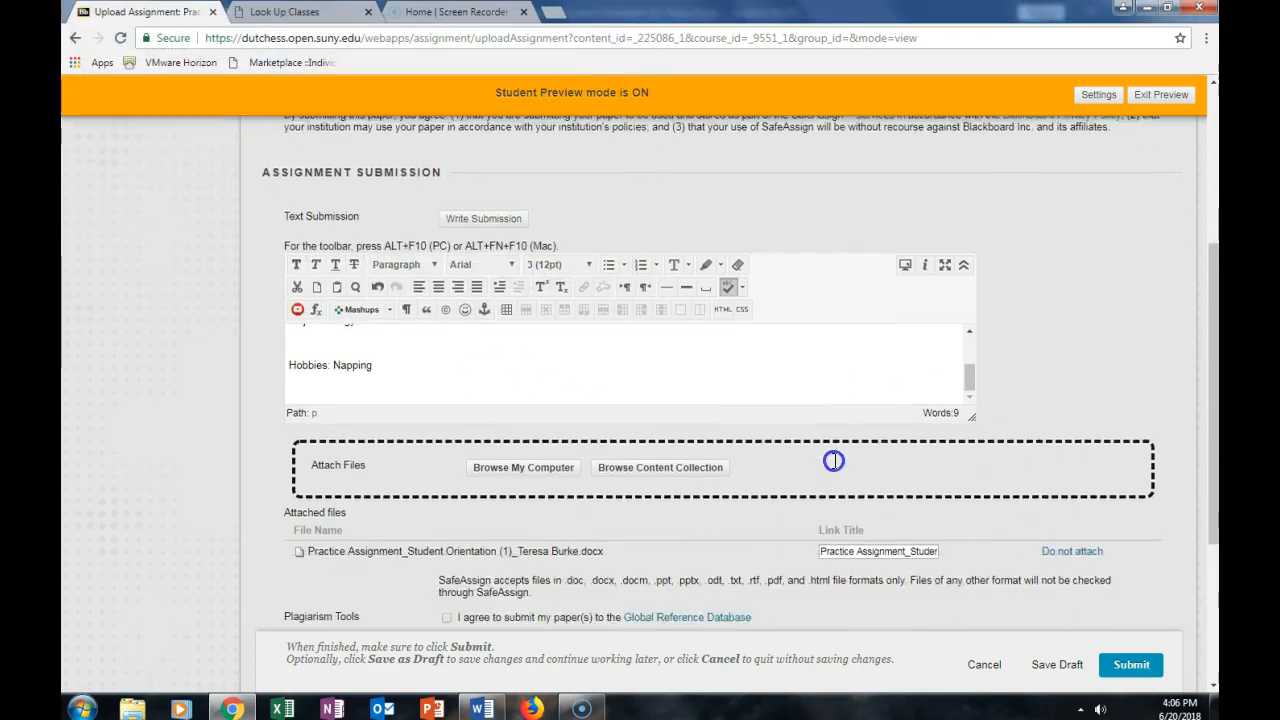
- Add the comment 'Here my assignment' and submit the Practice Assignment
{"action": "scroll", "scroll_direction": "down", "scroll_amount": 3}
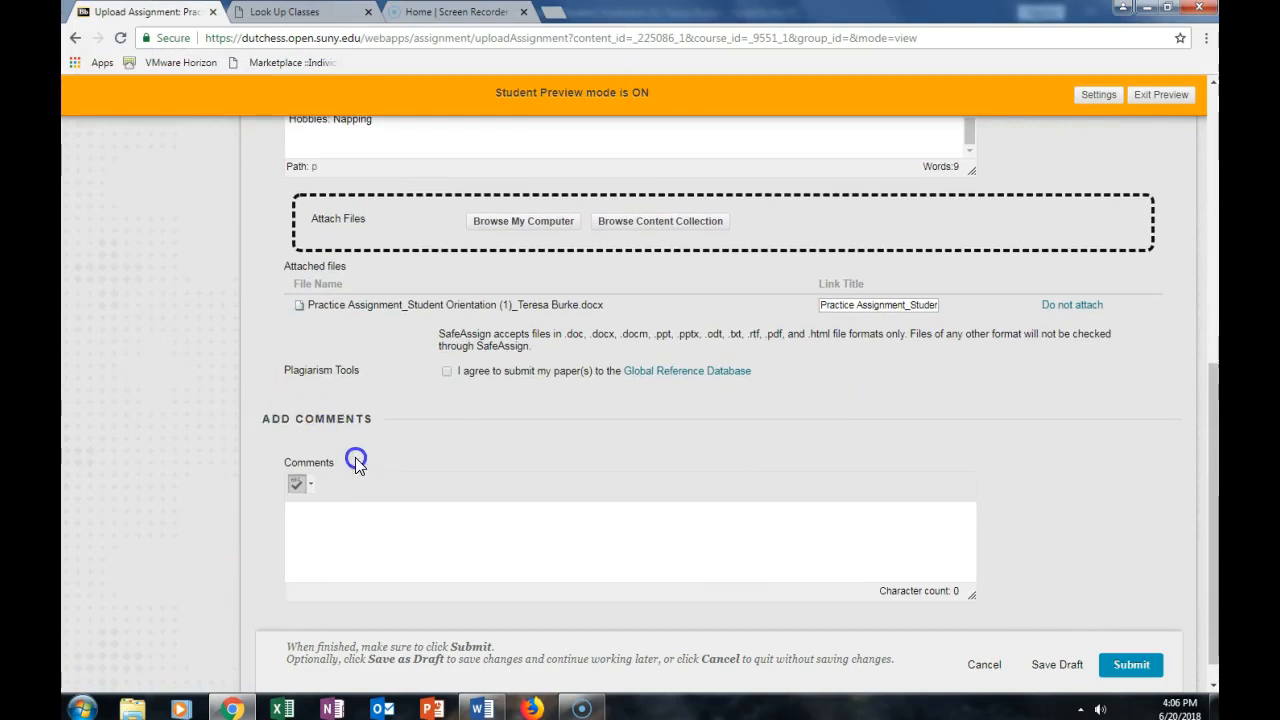
{"action": "mouse_move", "coordinate": [369, 448]}
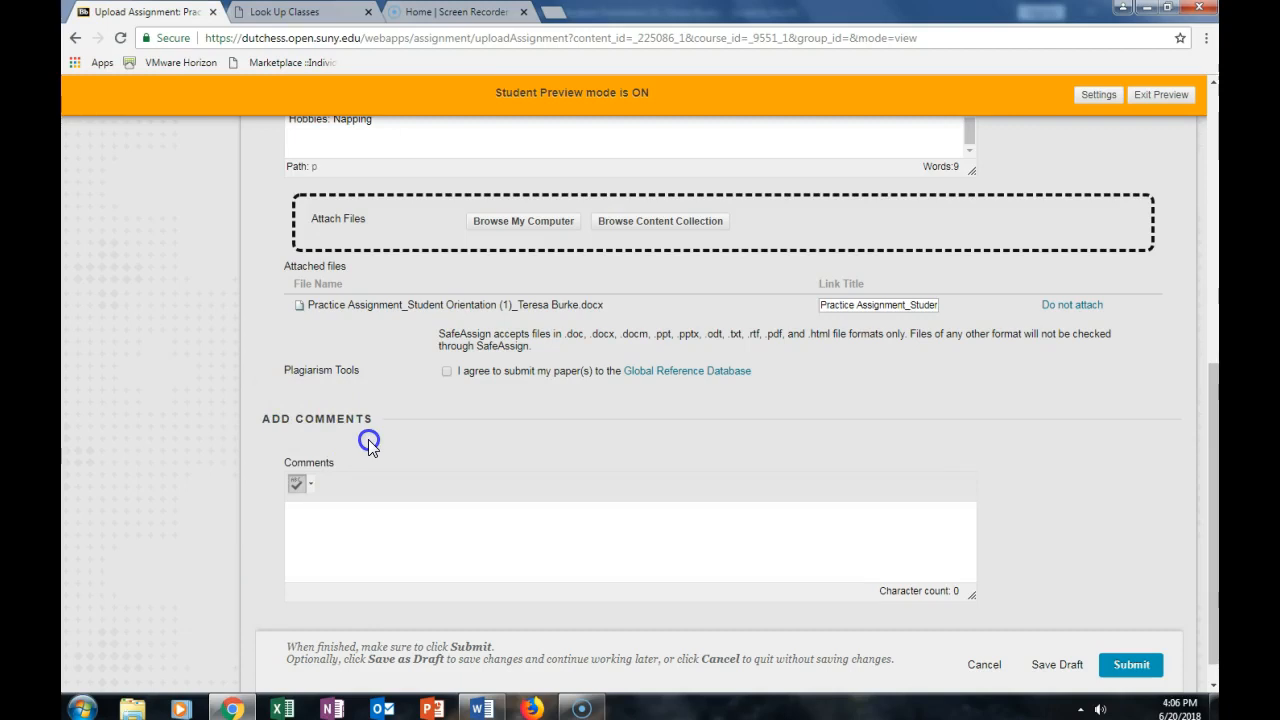
{"action": "mouse_move", "coordinate": [434, 550]}
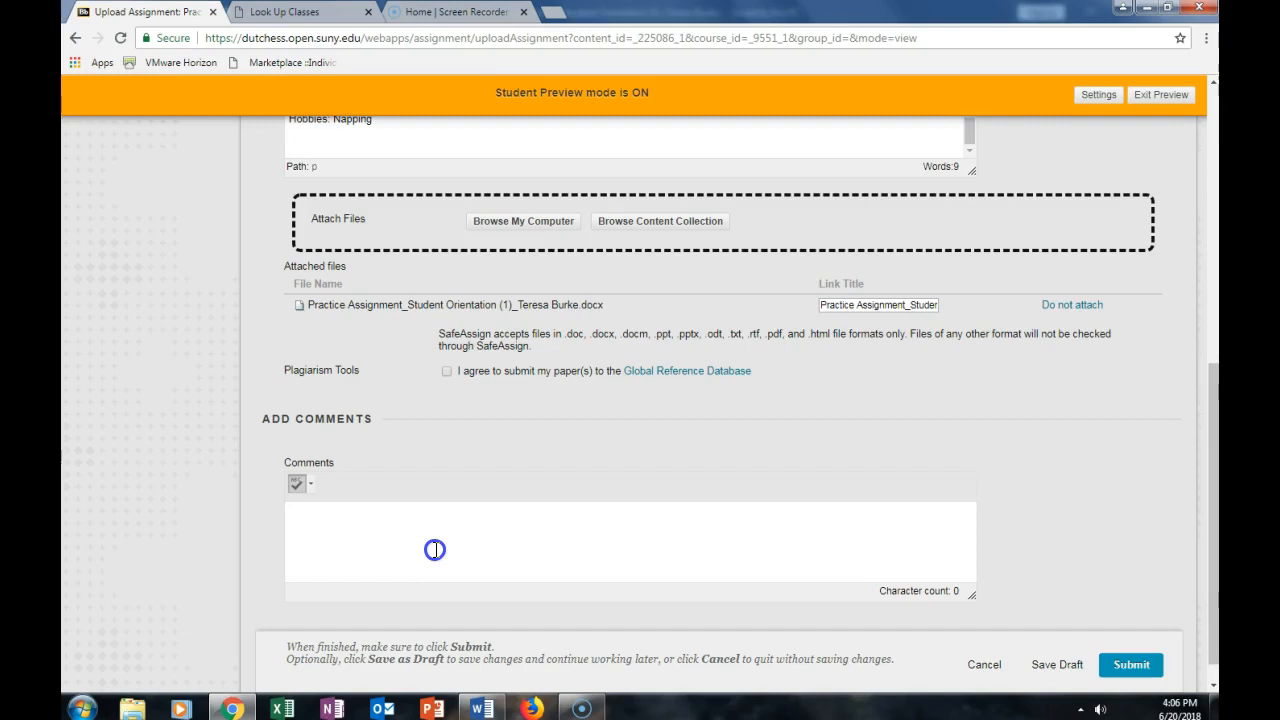
{"action": "left_click", "coordinate": [600, 555]}
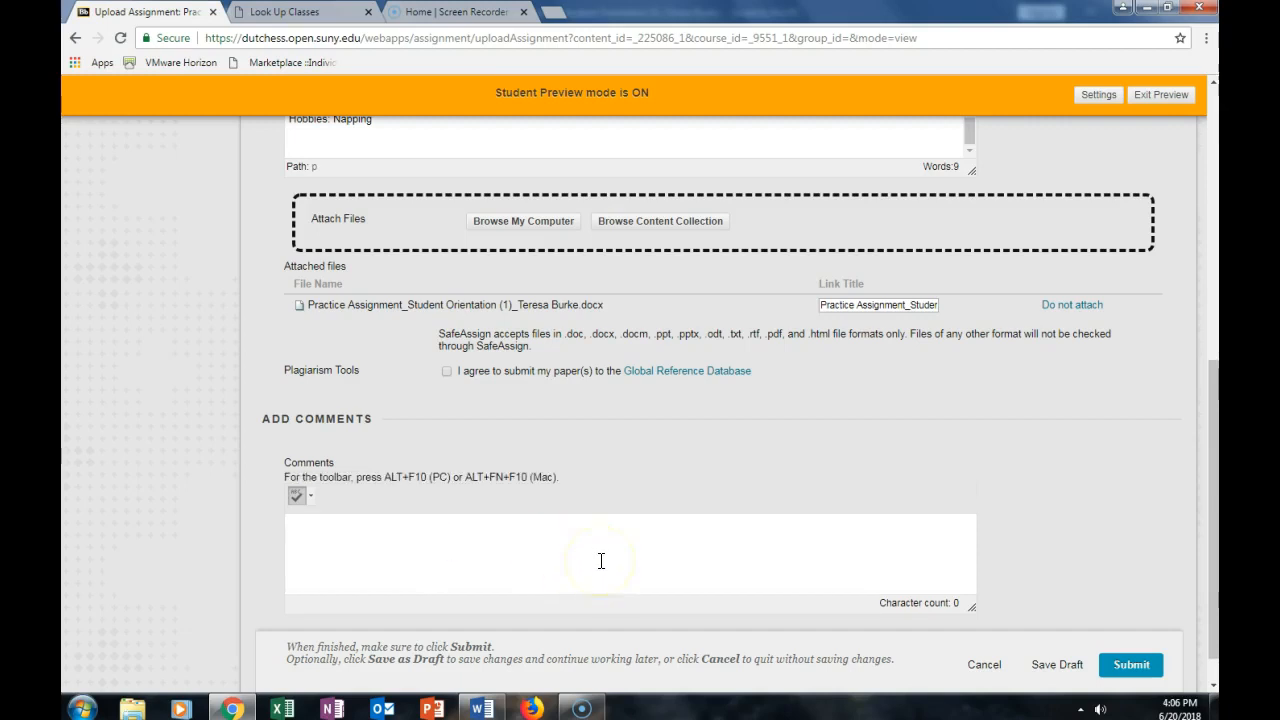
{"action": "type", "text": "Here my a"}
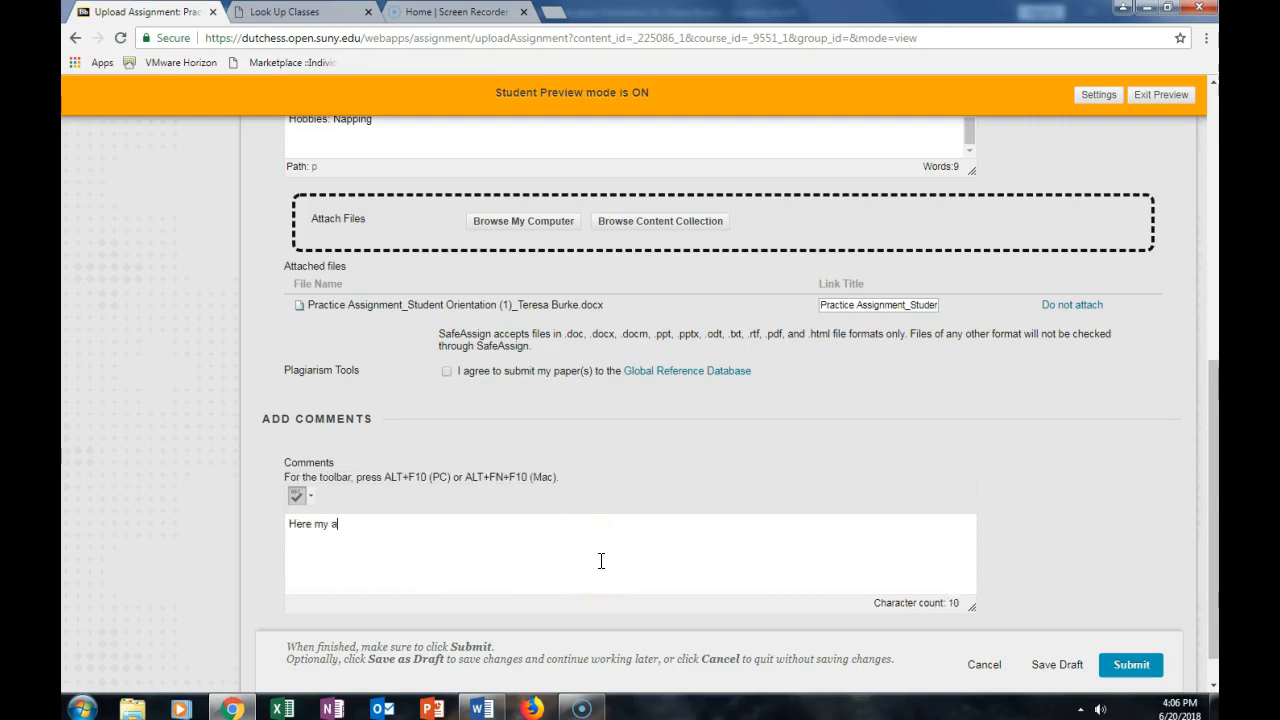
{"action": "type", "text": "ssignment"}
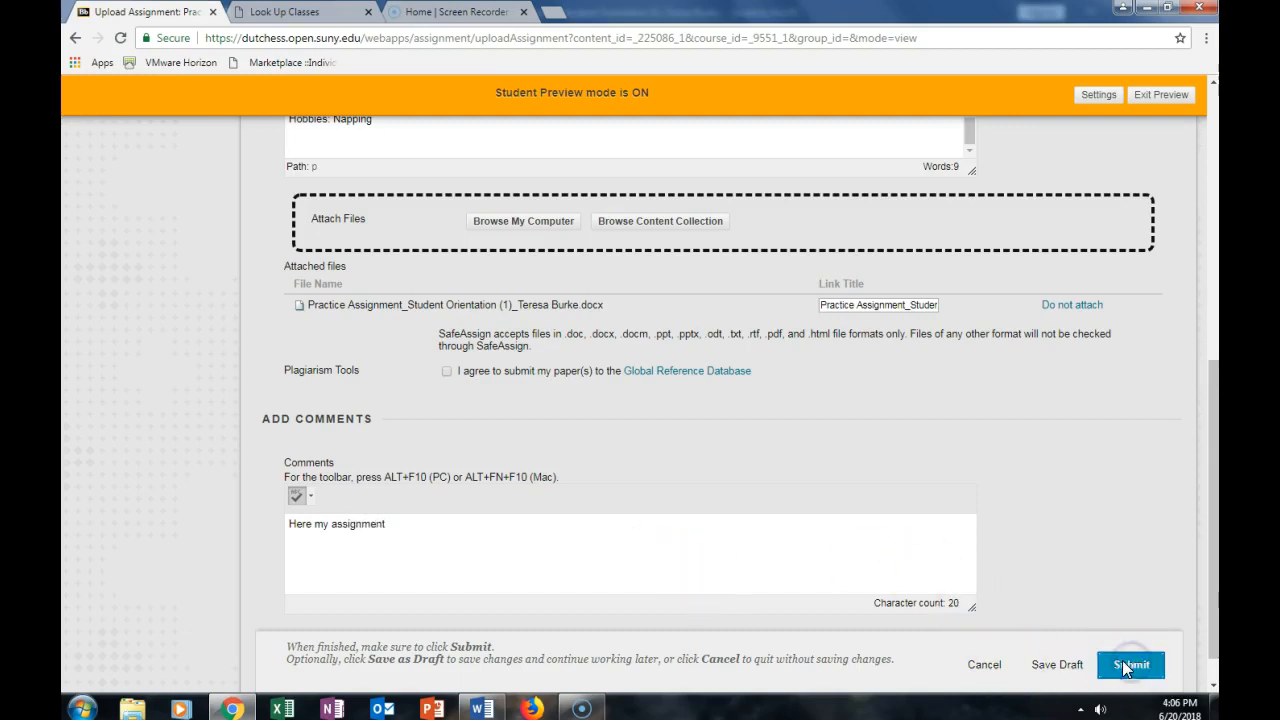
{"action": "left_click", "coordinate": [1130, 664]}
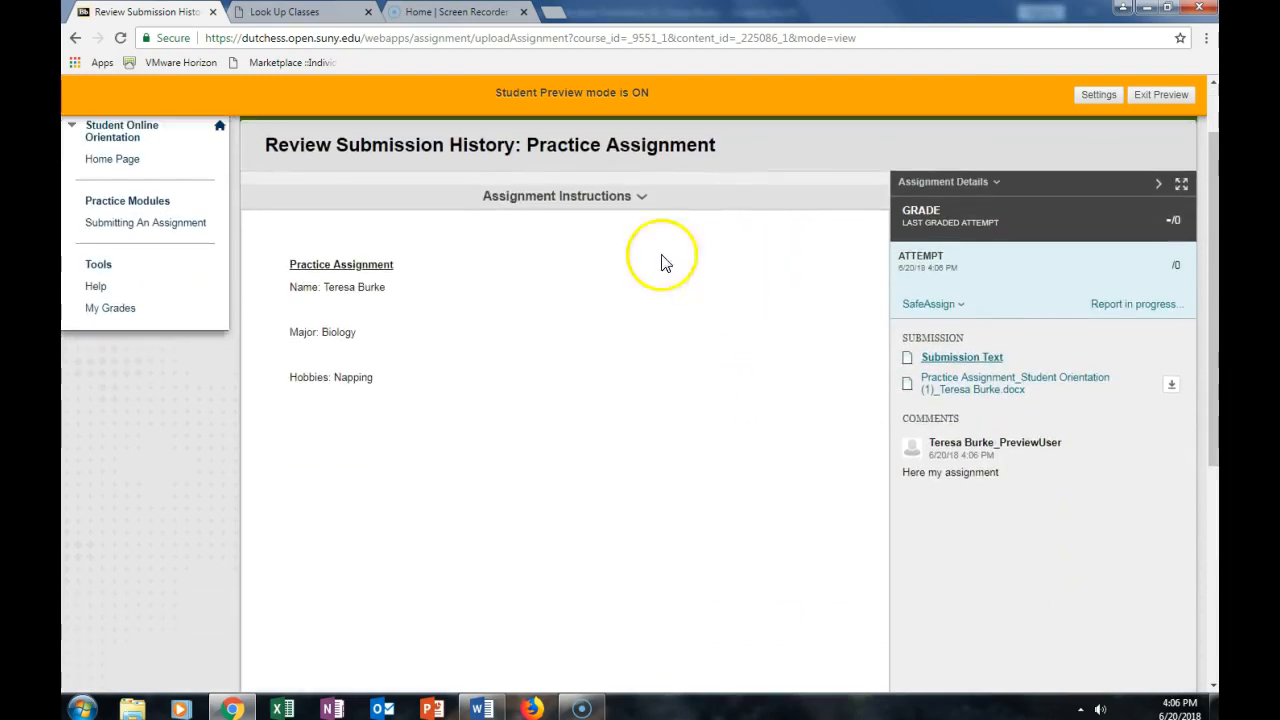
{"action": "mouse_move", "coordinate": [545, 527]}
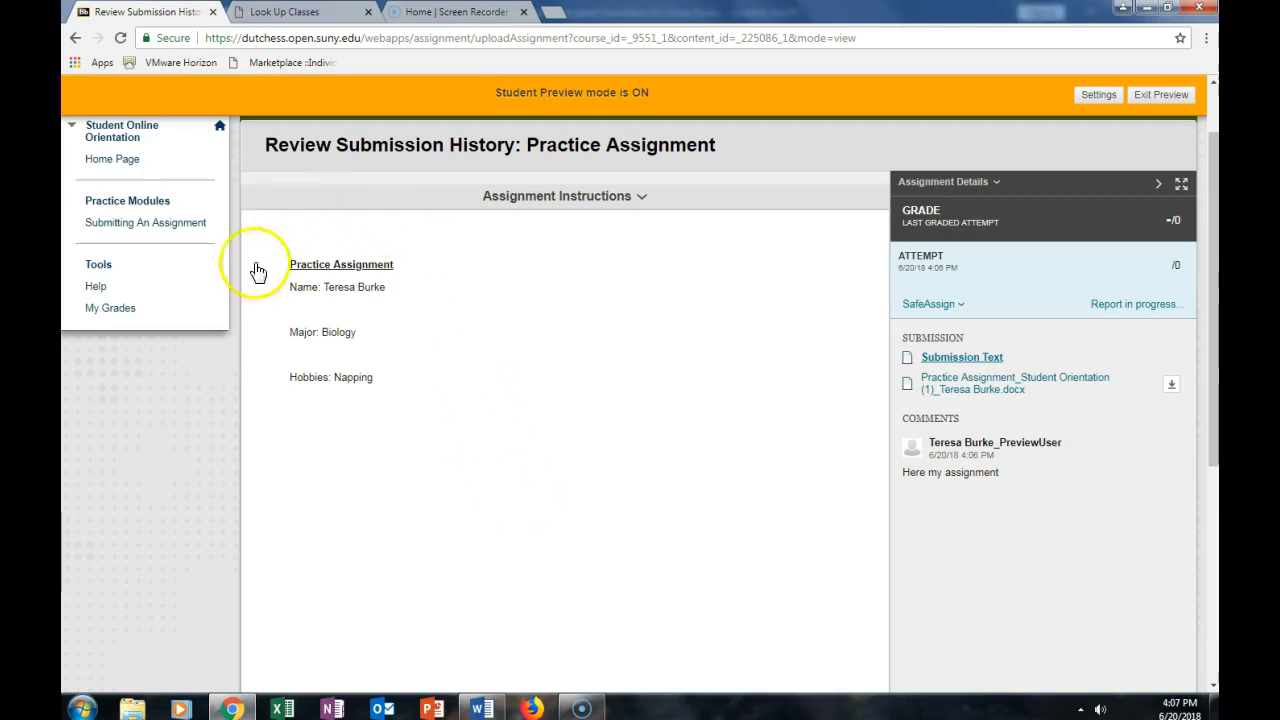
{"action": "mouse_move", "coordinate": [344, 437]}
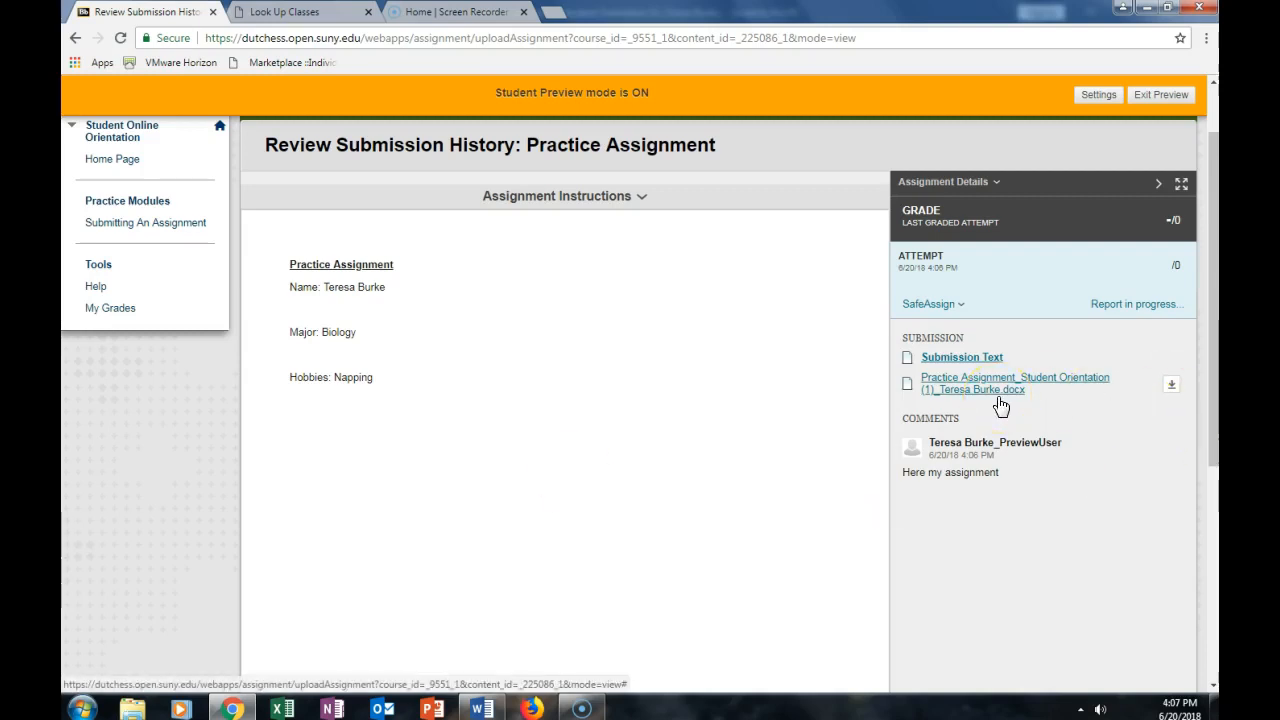
{"action": "mouse_move", "coordinate": [1013, 443]}
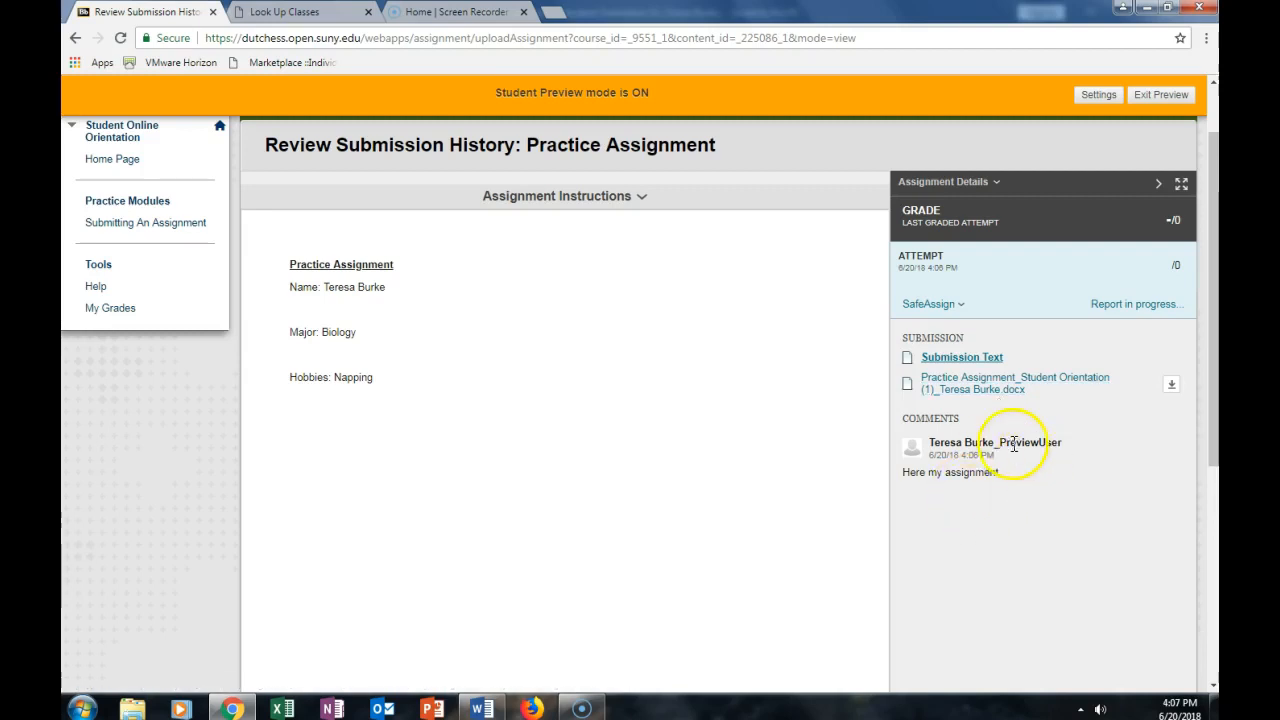
{"action": "mouse_move", "coordinate": [985, 545]}
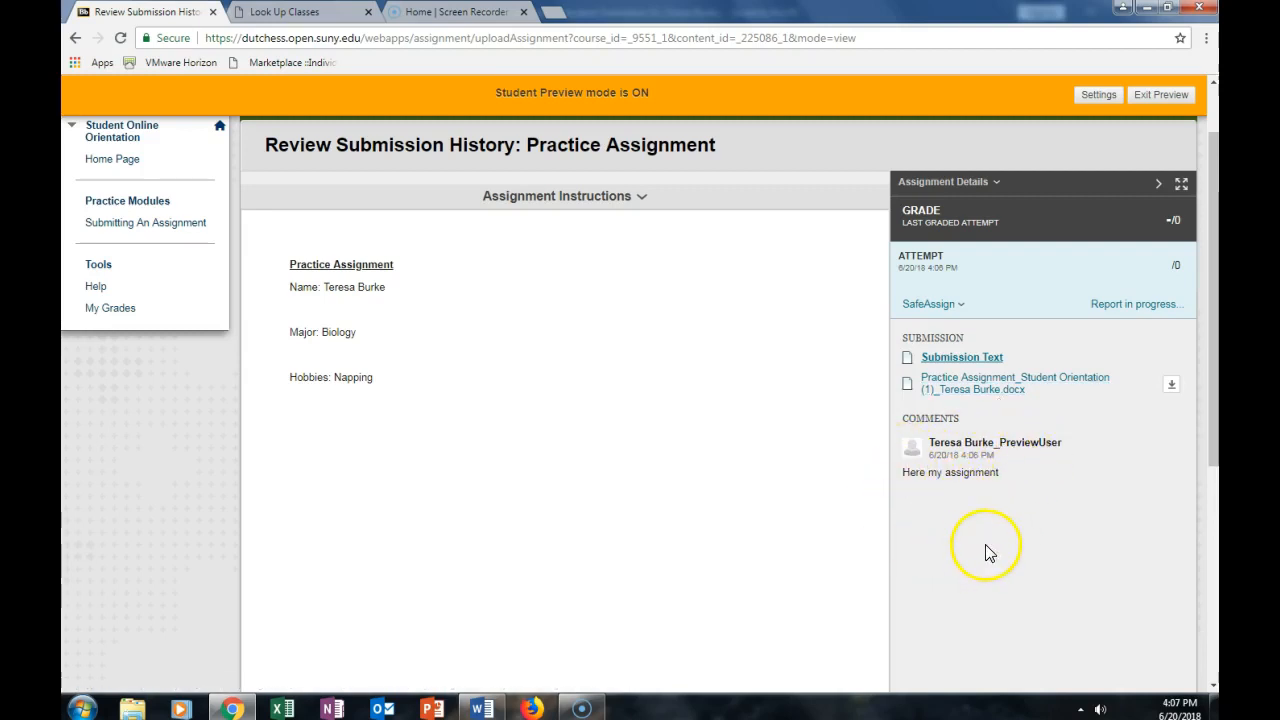
{"action": "mouse_move", "coordinate": [307, 535]}
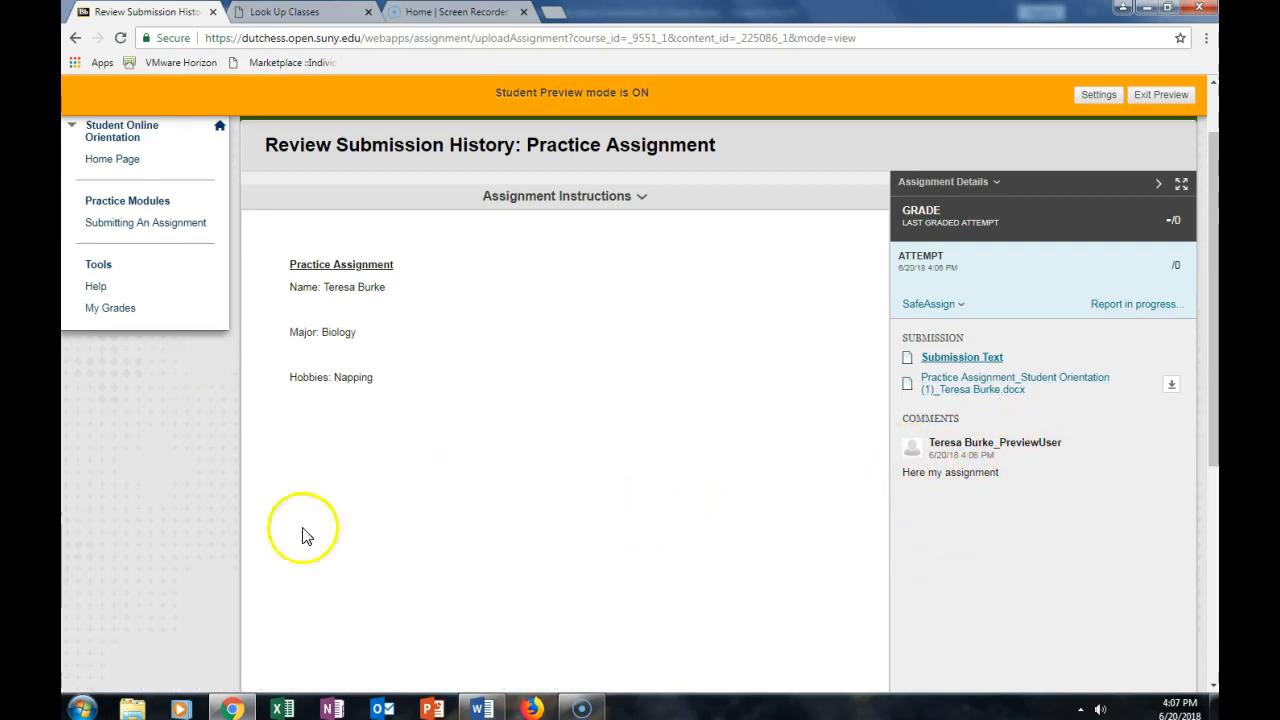
{"action": "mouse_move", "coordinate": [622, 533]}
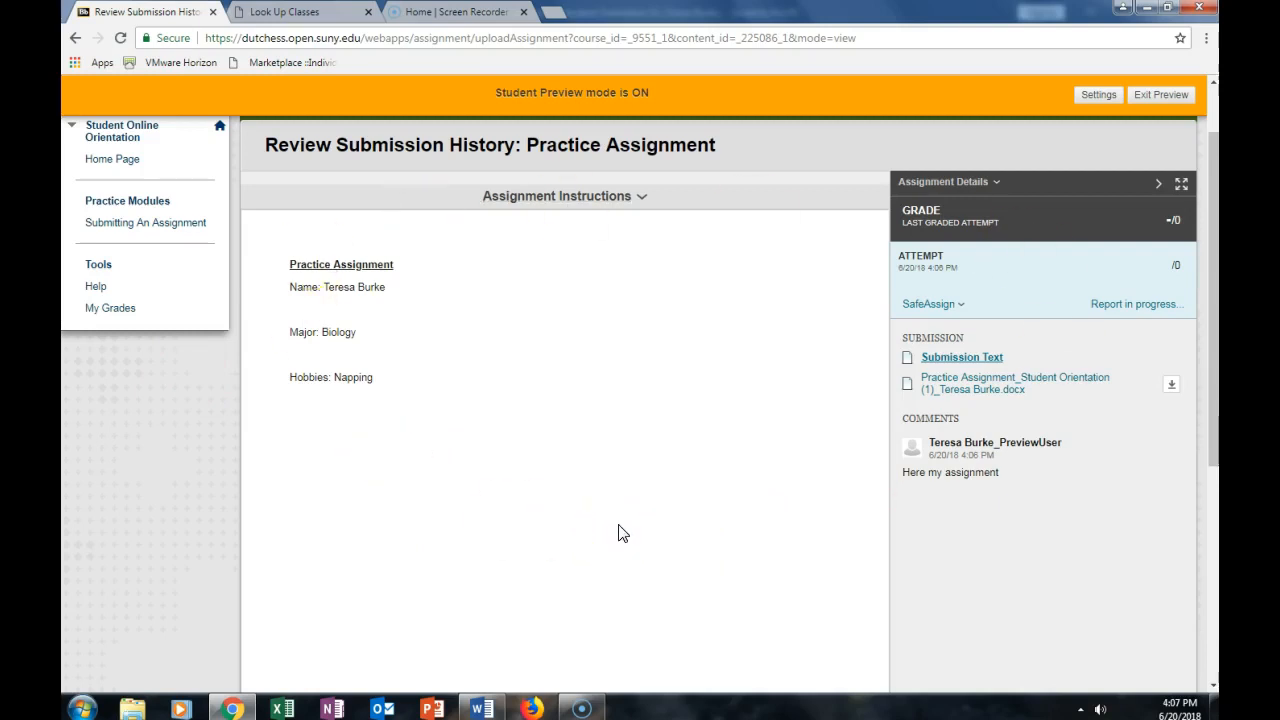
{"action": "mouse_move", "coordinate": [110, 308]}
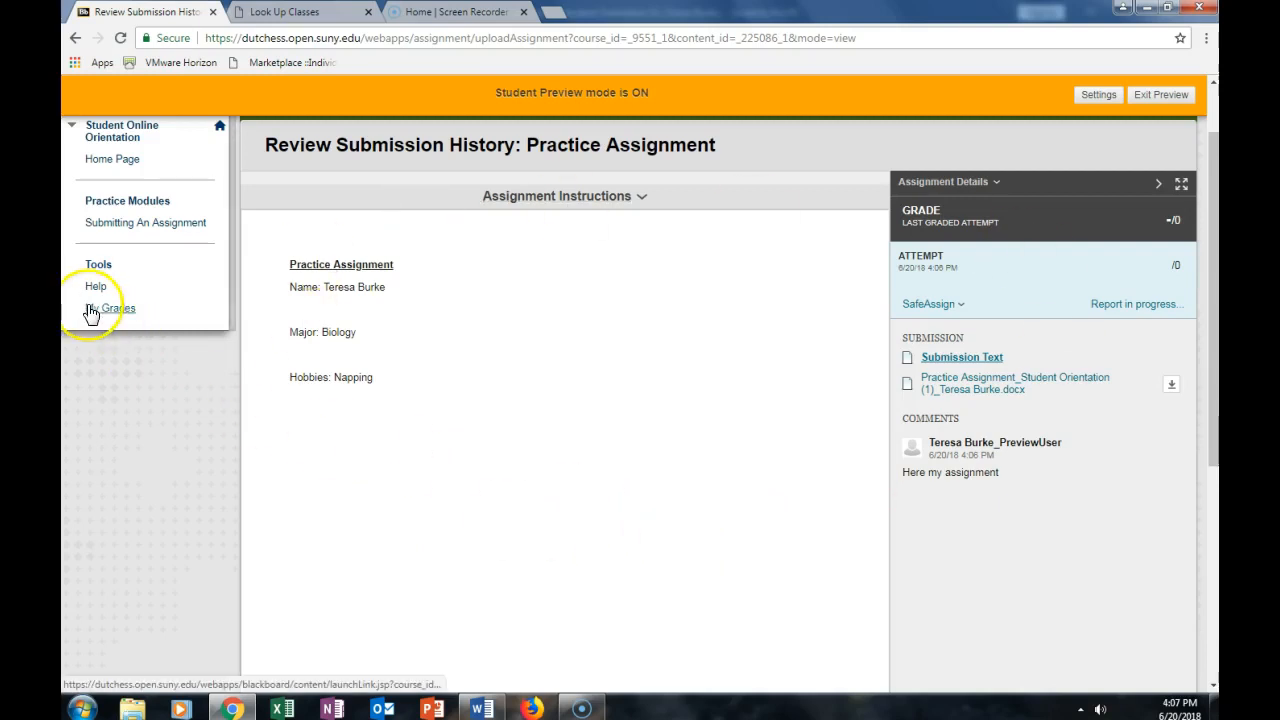
- Open My Grades from the Tools section of the course menu
{"action": "left_click", "coordinate": [118, 308]}
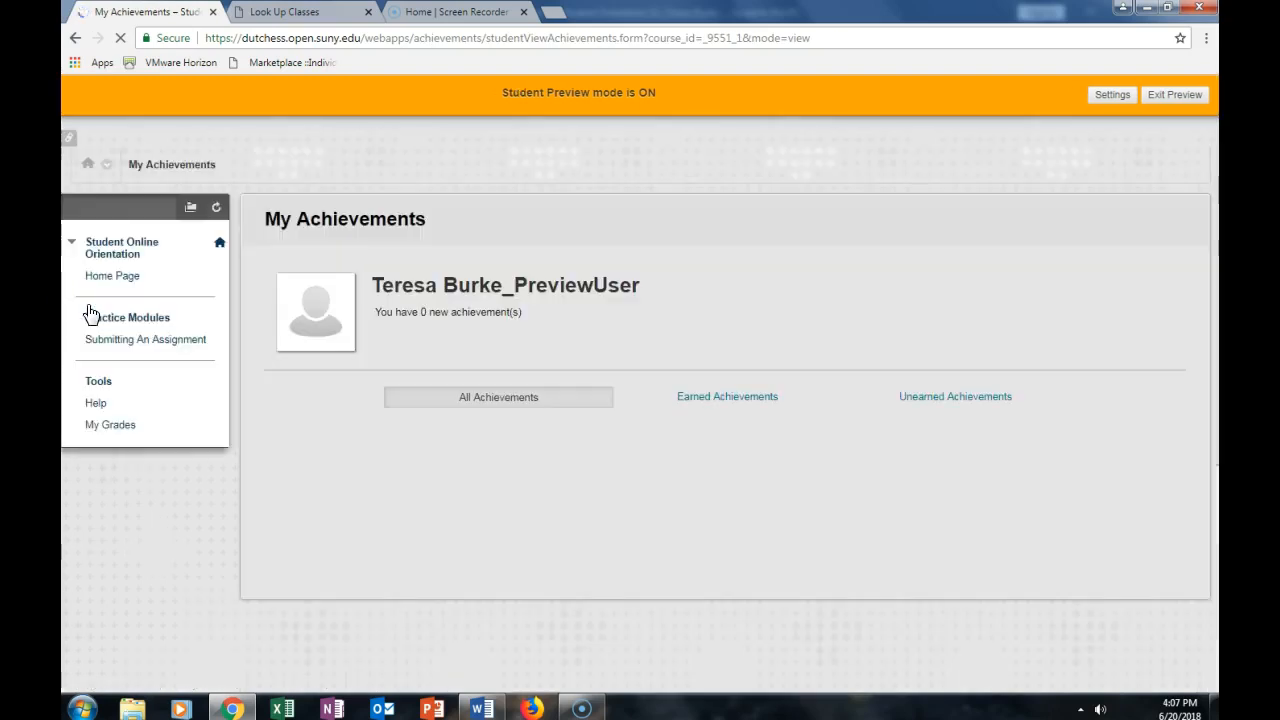